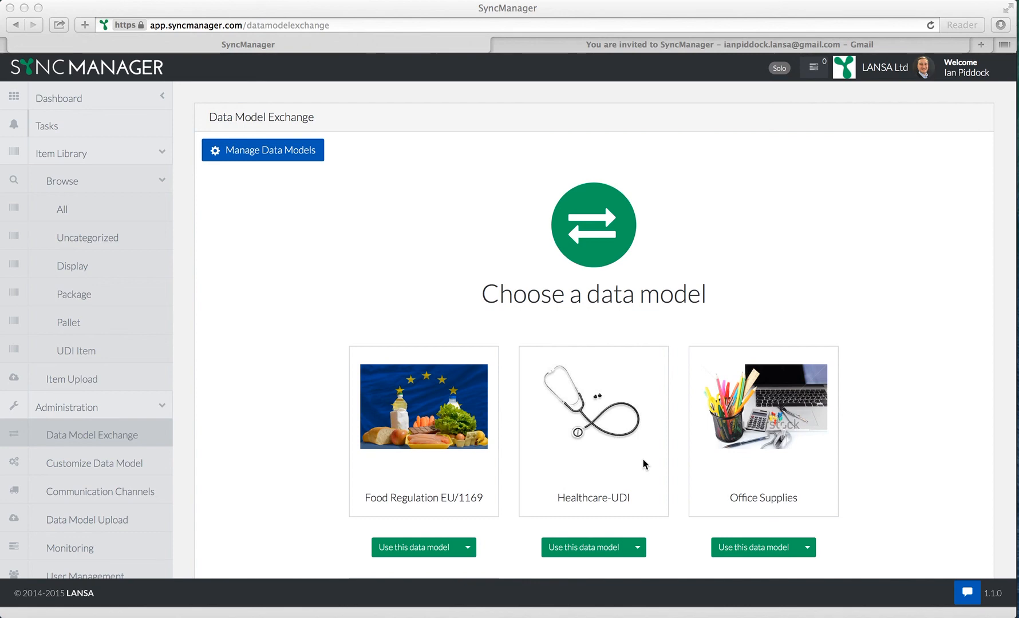
{"action": "mouse_move", "coordinate": [284, 425]}
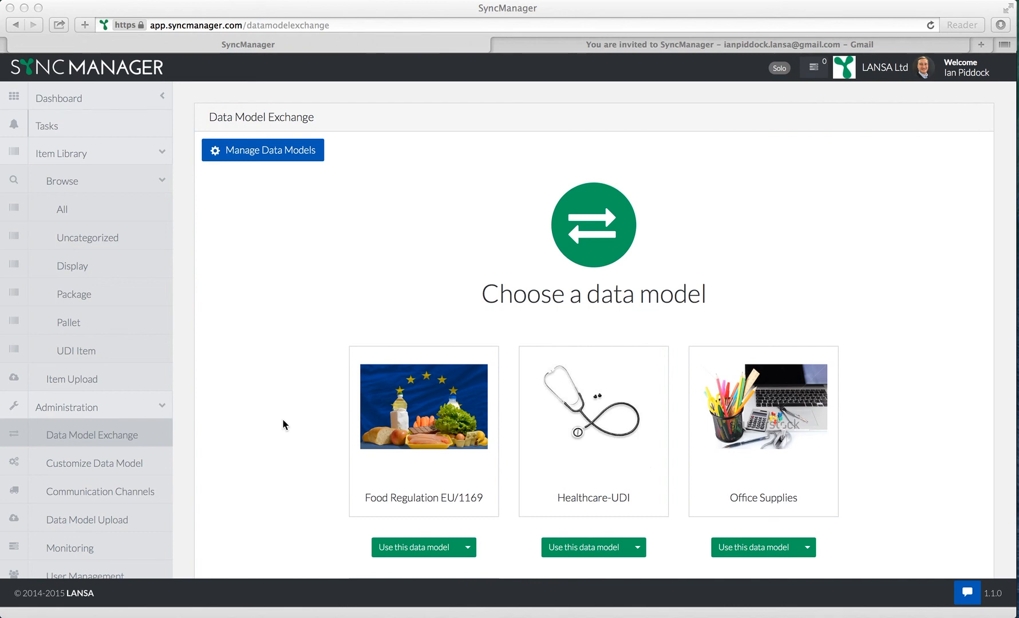
Go to Contacts under Business Relationships and switch to the organization Search view
{"action": "scroll", "scroll_direction": "down", "scroll_amount": 3}
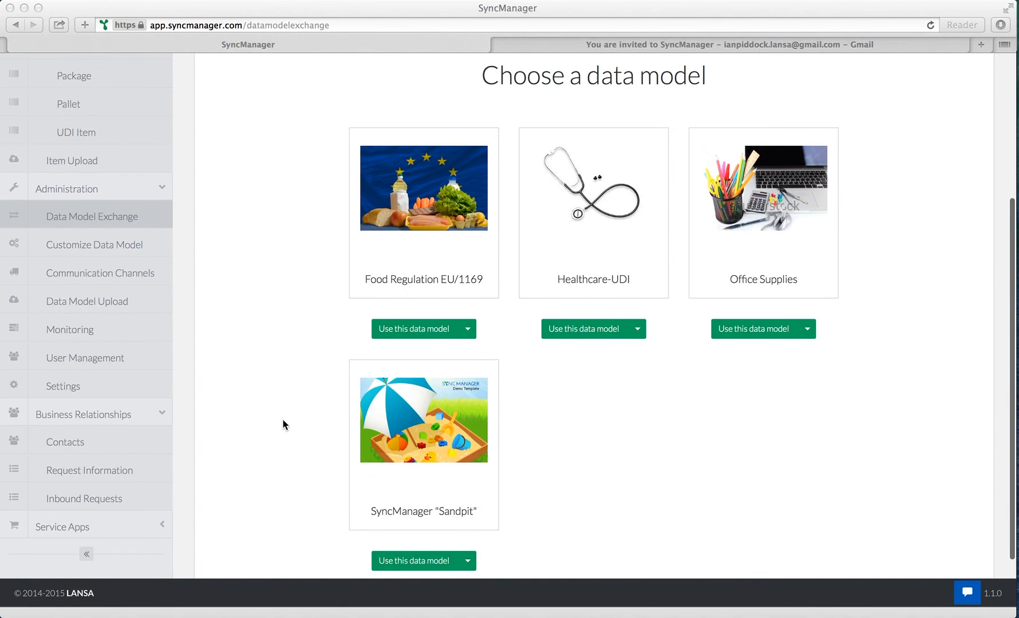
{"action": "scroll", "scroll_direction": "down", "scroll_amount": 3}
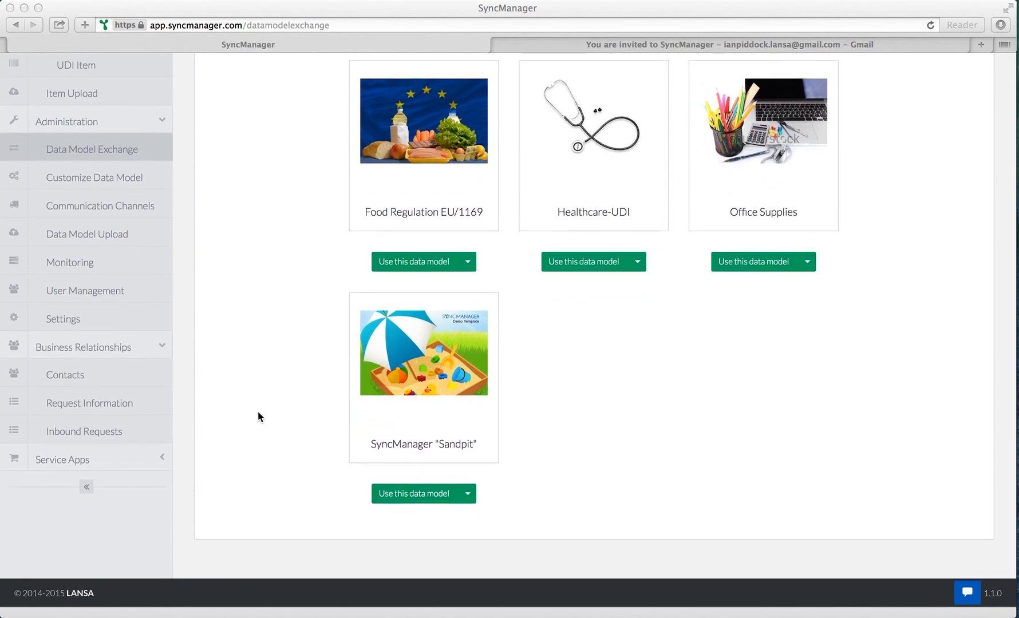
{"action": "mouse_move", "coordinate": [85, 380]}
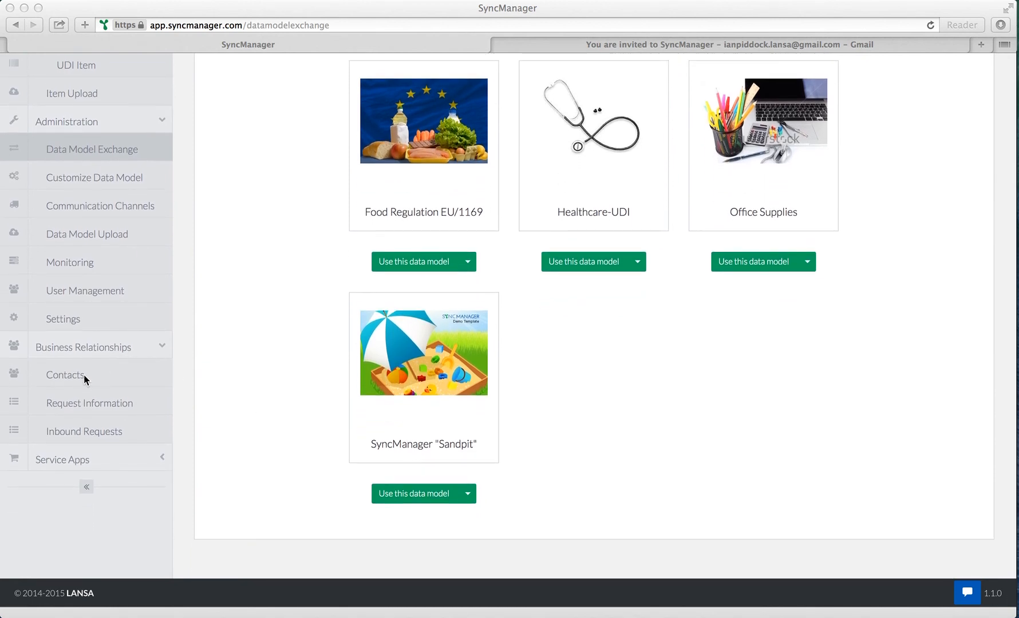
{"action": "mouse_move", "coordinate": [113, 352]}
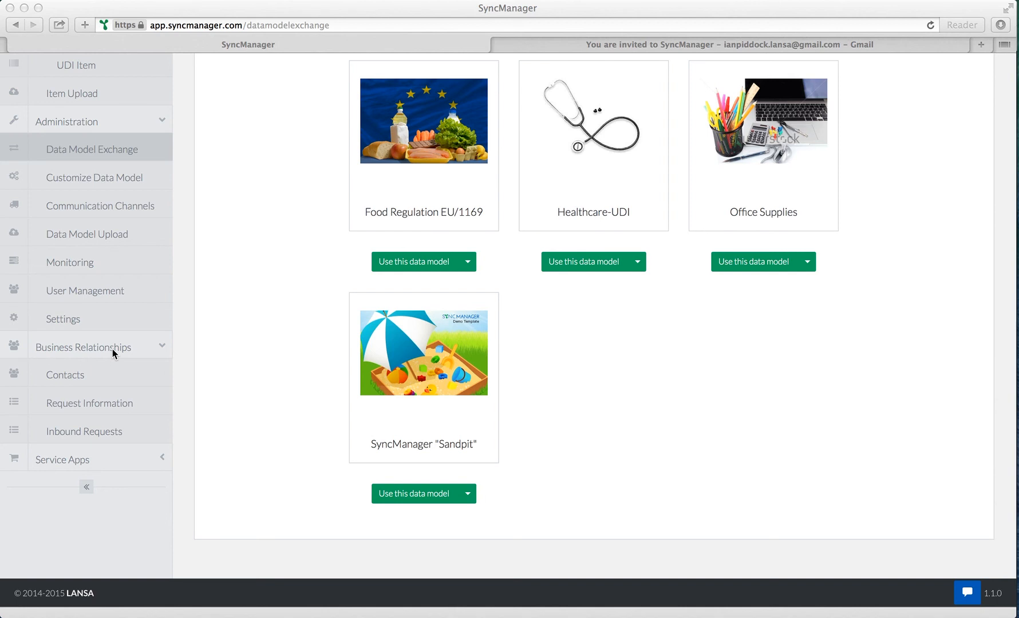
{"action": "mouse_move", "coordinate": [113, 207]}
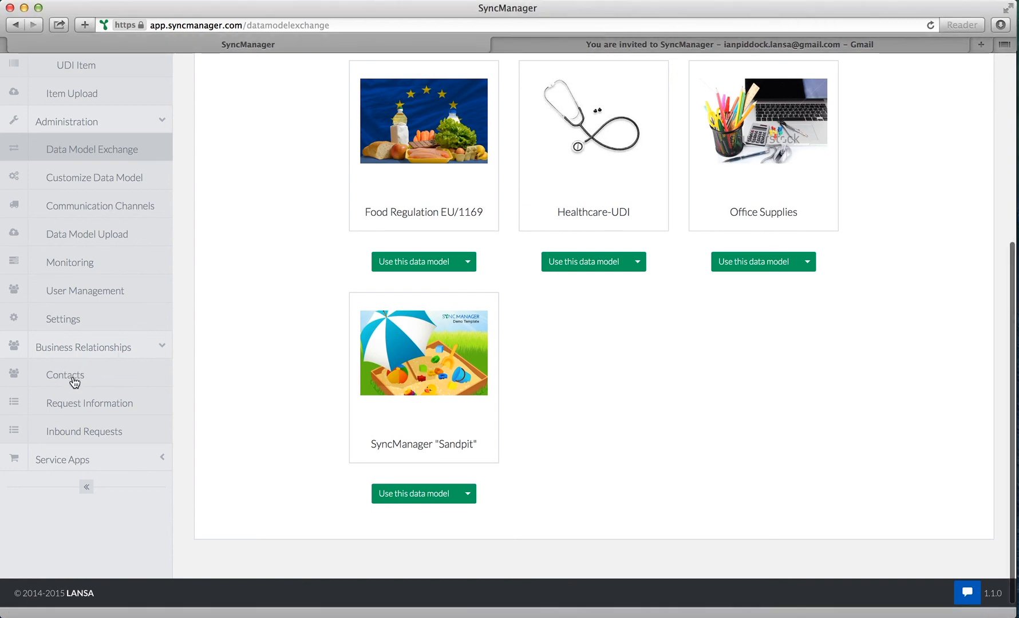
{"action": "left_click", "coordinate": [64, 374]}
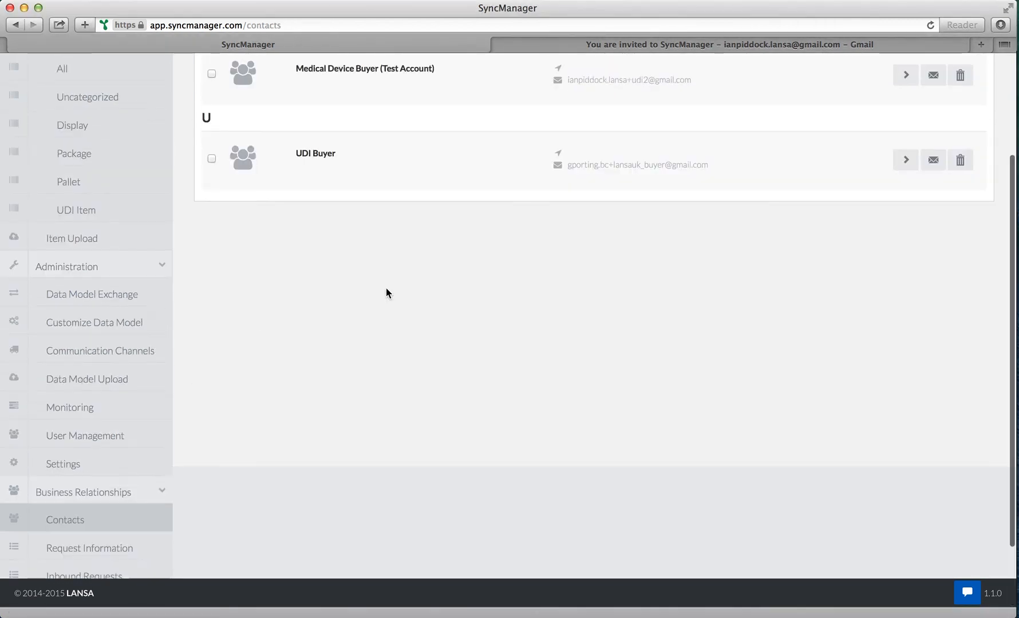
{"action": "scroll", "scroll_direction": "up", "scroll_amount": 3}
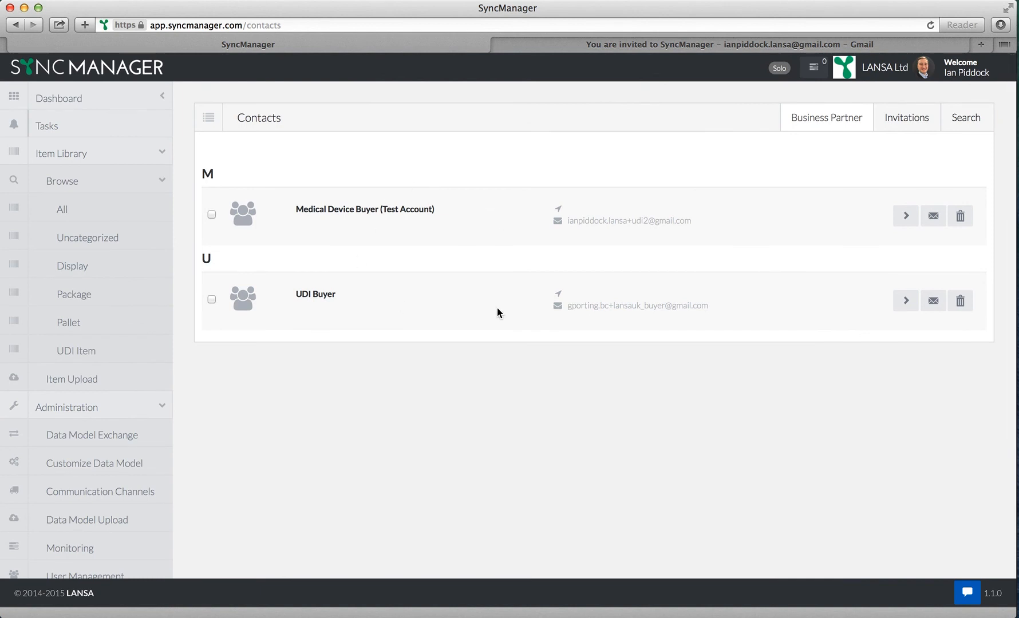
{"action": "mouse_move", "coordinate": [950, 133]}
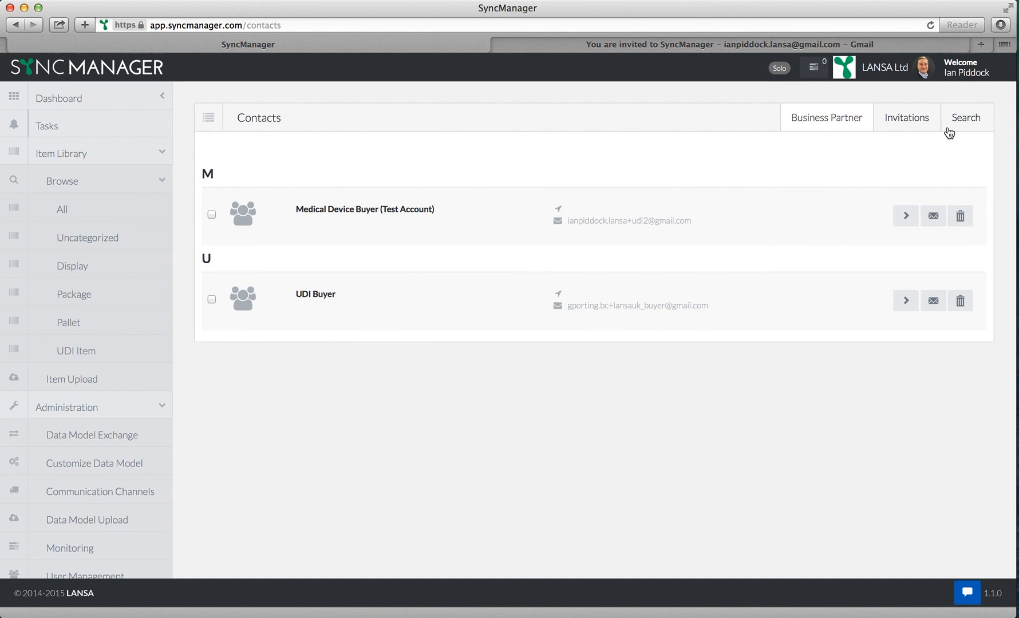
{"action": "left_click", "coordinate": [966, 118]}
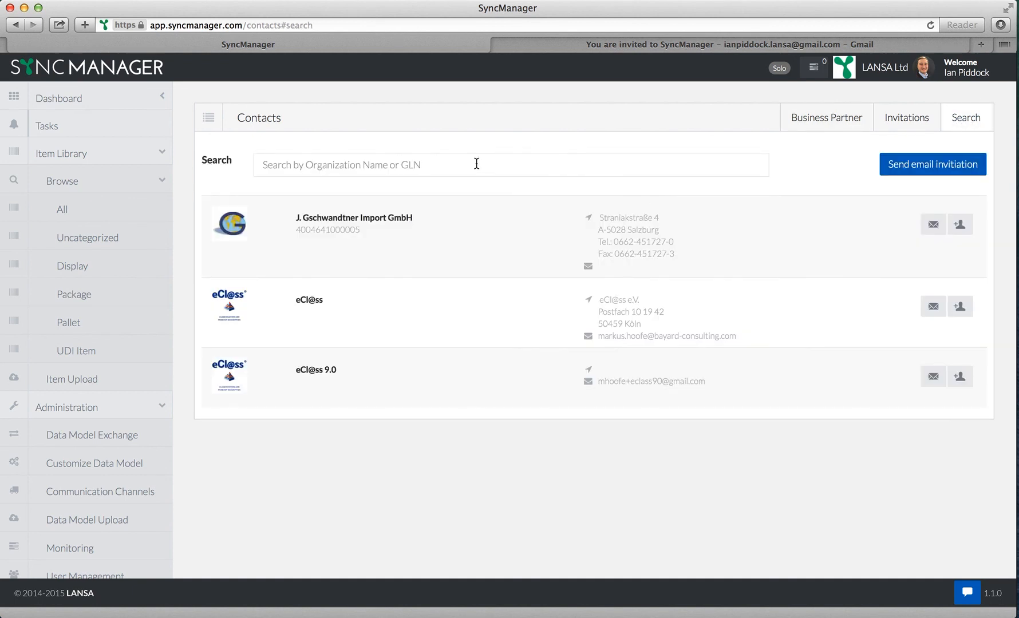
{"action": "mouse_move", "coordinate": [524, 157]}
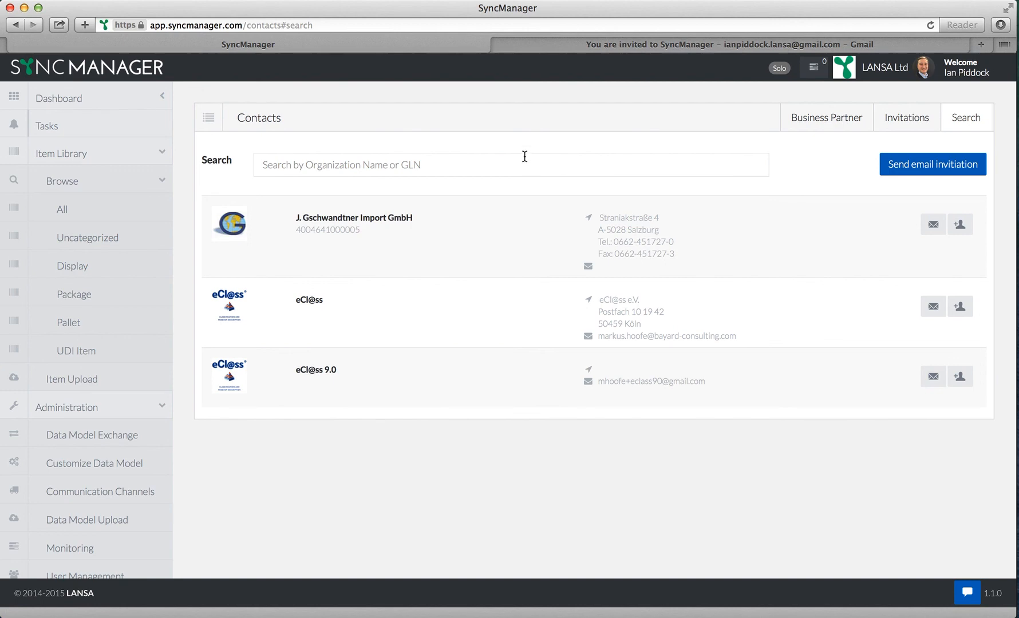
{"action": "left_click", "coordinate": [932, 163]}
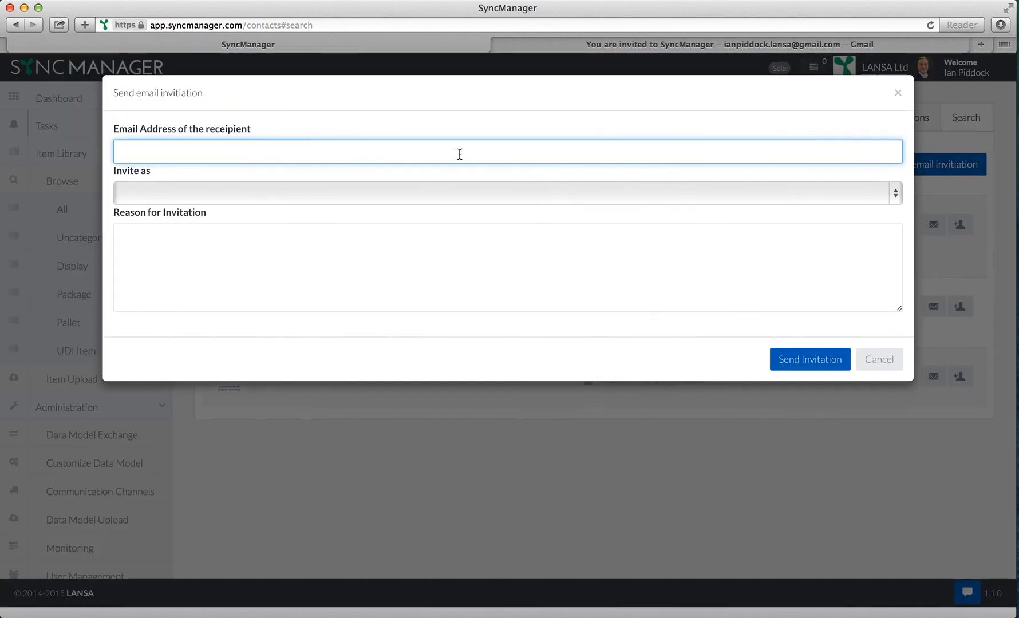
{"action": "mouse_move", "coordinate": [355, 229]}
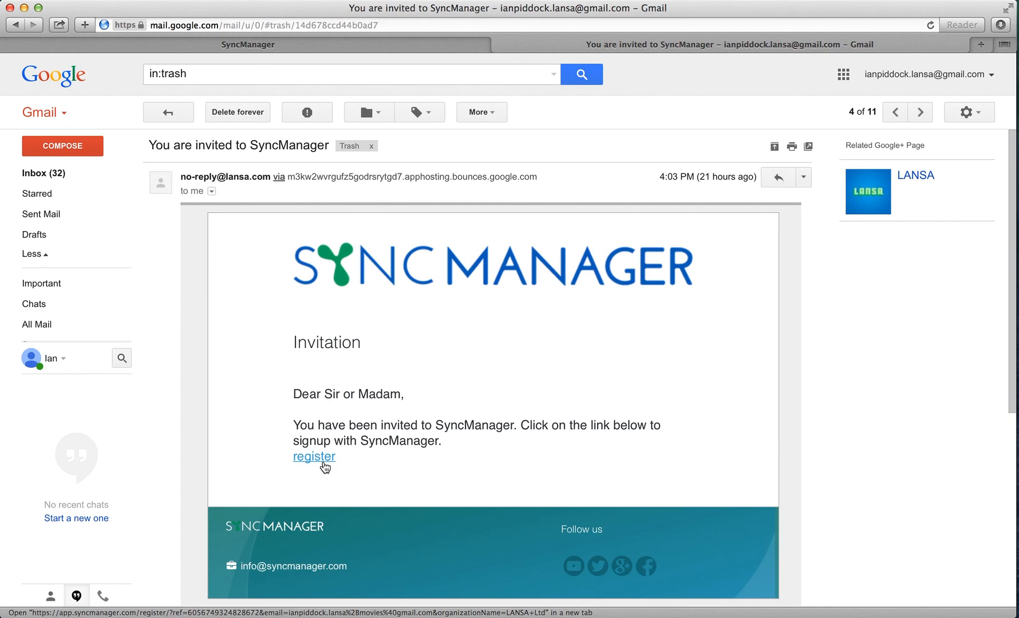
{"action": "left_click", "coordinate": [314, 457]}
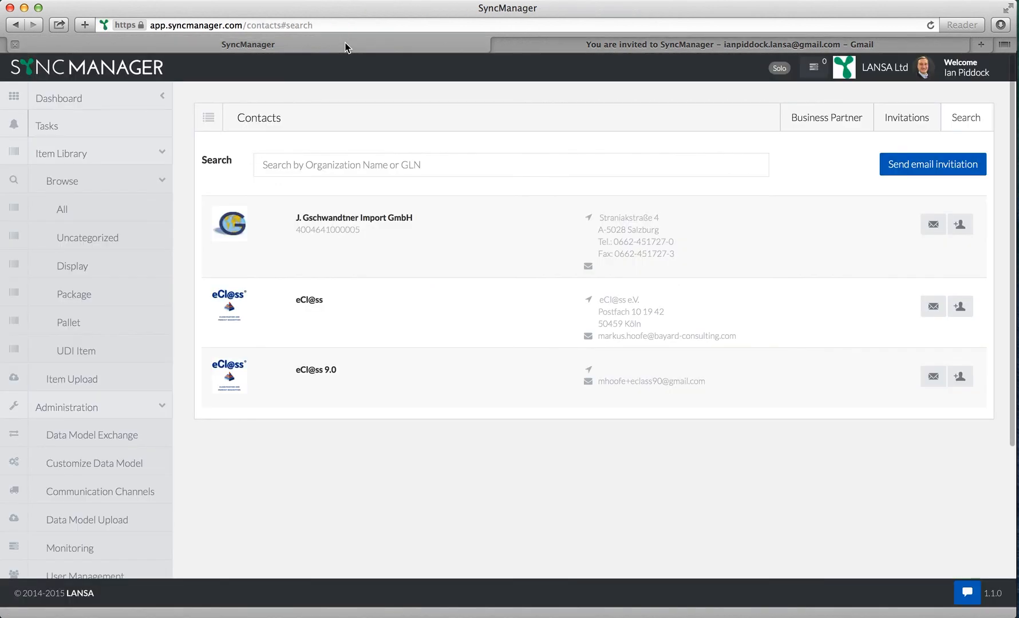
{"action": "mouse_move", "coordinate": [61, 208]}
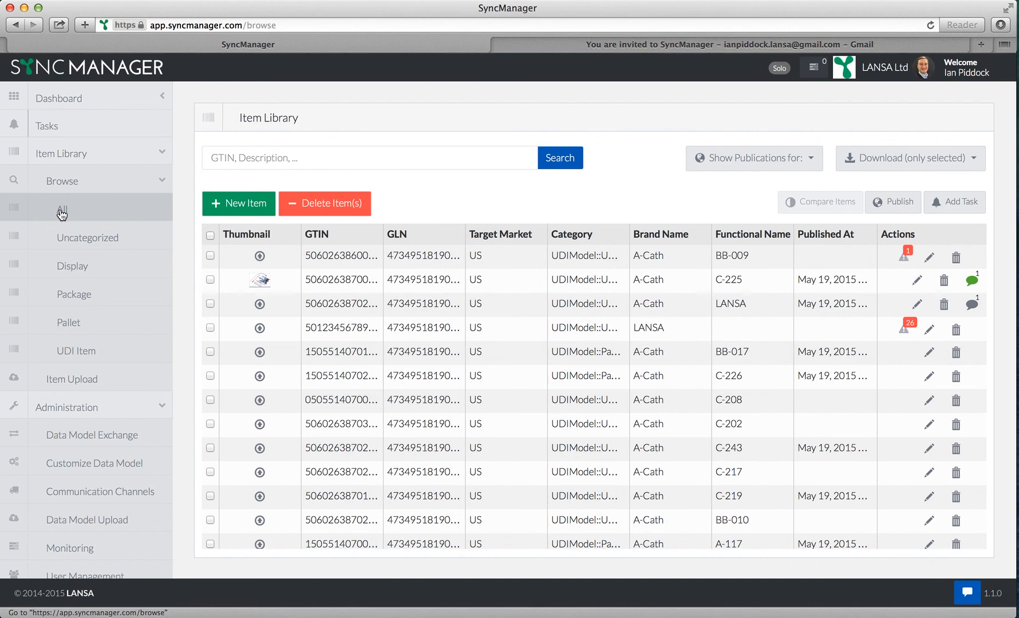
{"action": "mouse_move", "coordinate": [89, 215]}
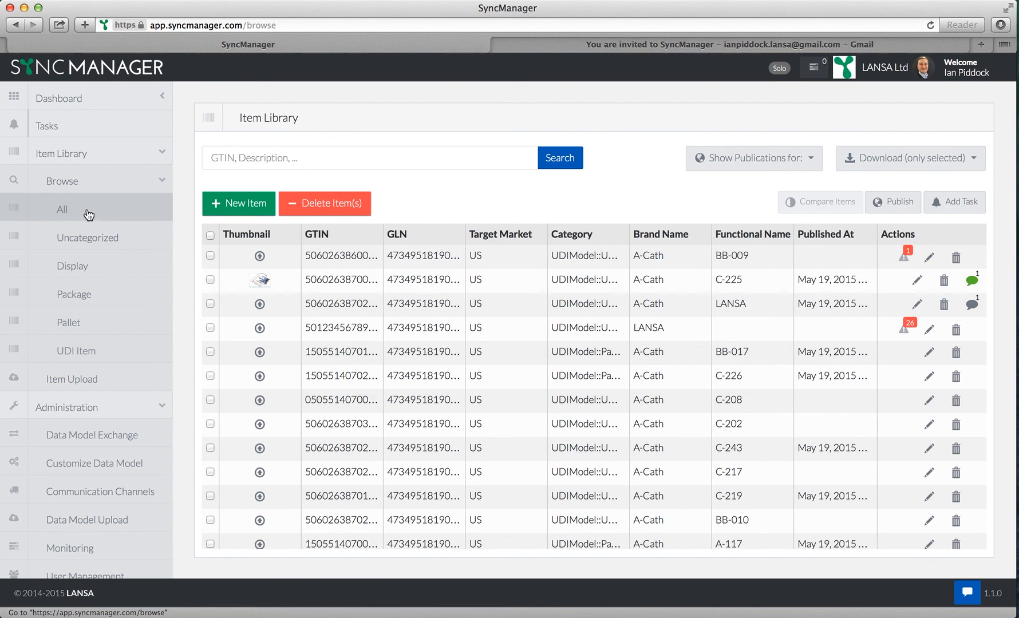
{"action": "mouse_move", "coordinate": [675, 447]}
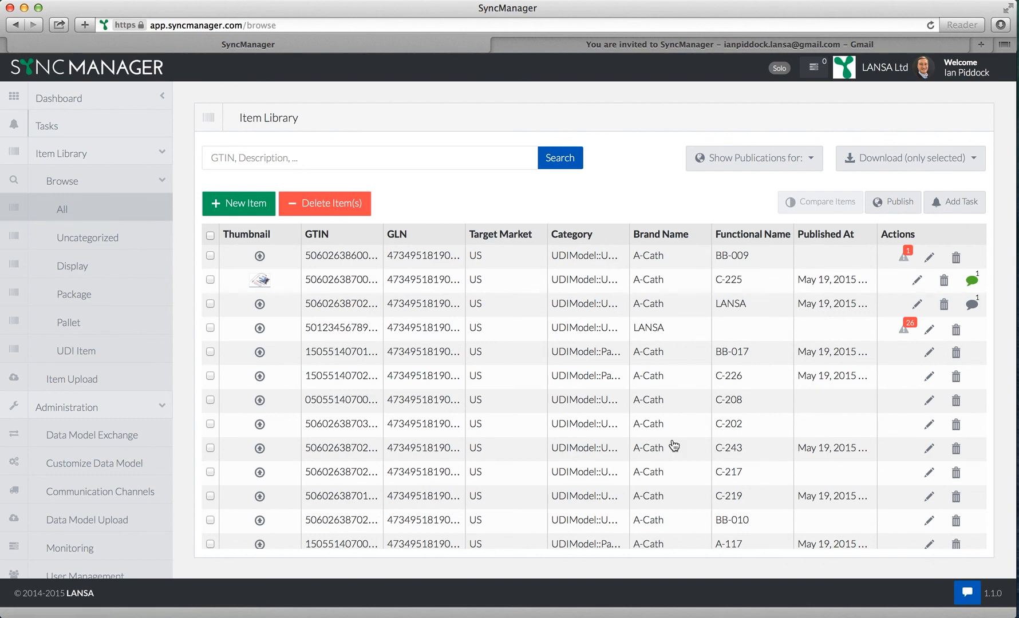
{"action": "mouse_move", "coordinate": [668, 500]}
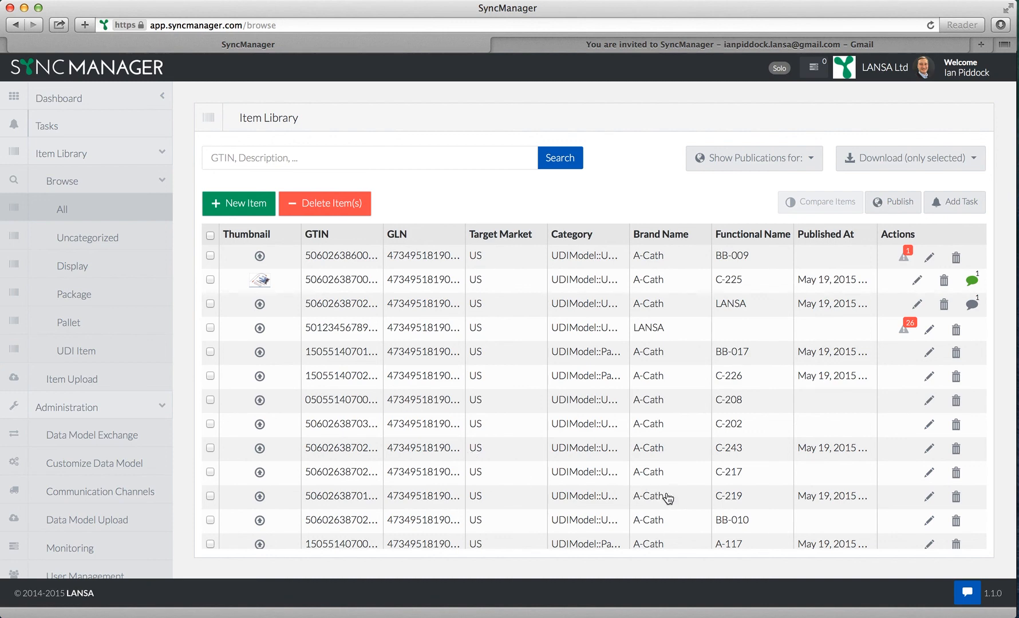
{"action": "mouse_move", "coordinate": [379, 484]}
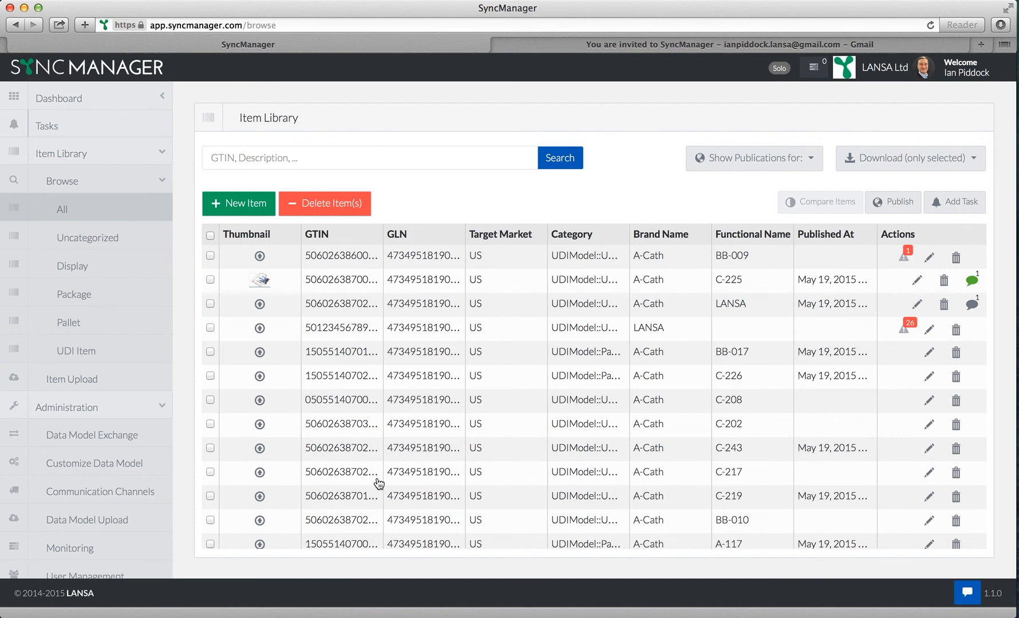
Tick item C-217 and choose Medical Device Buyer (Test Account) as its publish recipient
{"action": "left_click", "coordinate": [209, 472]}
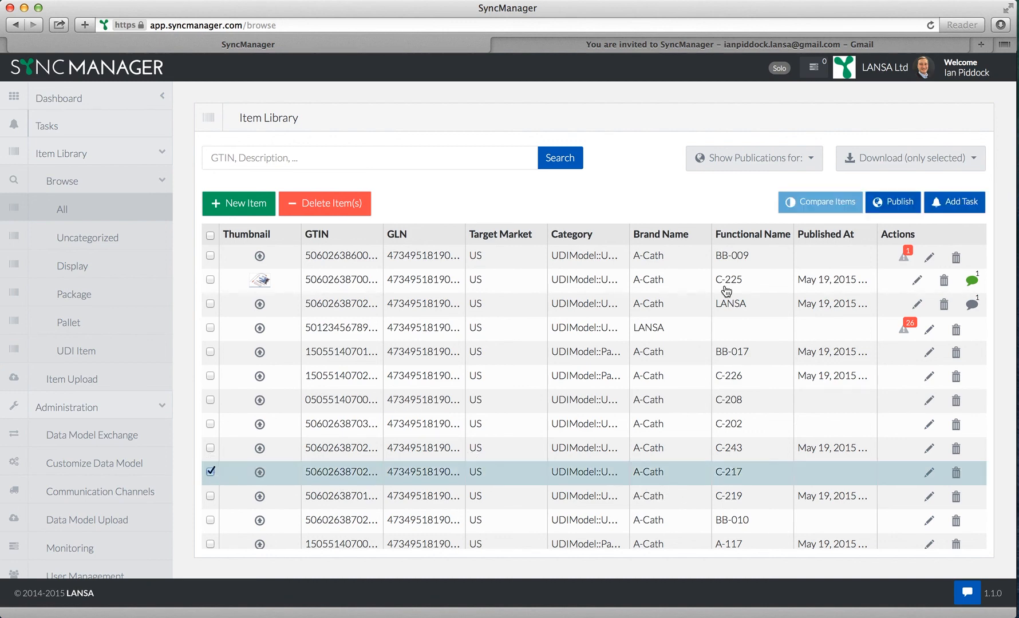
{"action": "left_click", "coordinate": [892, 202]}
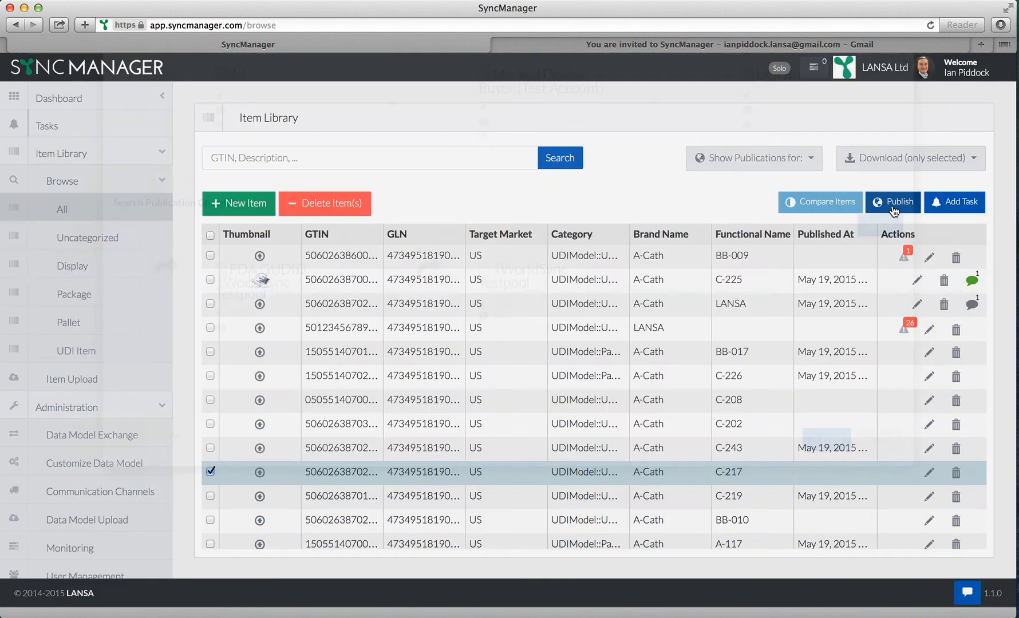
{"action": "left_click", "coordinate": [892, 203]}
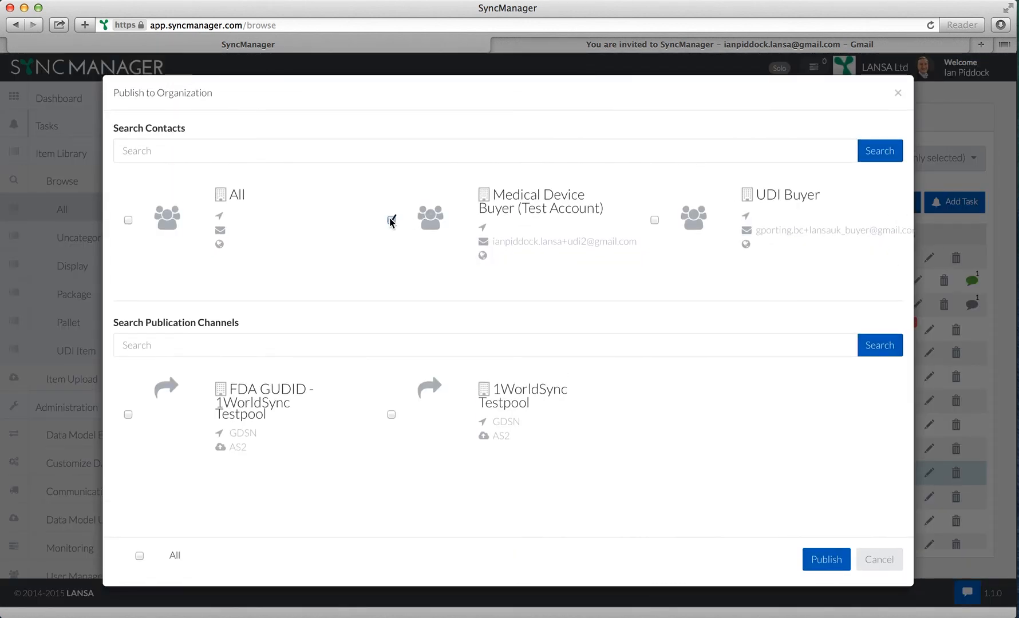
{"action": "left_click", "coordinate": [392, 220]}
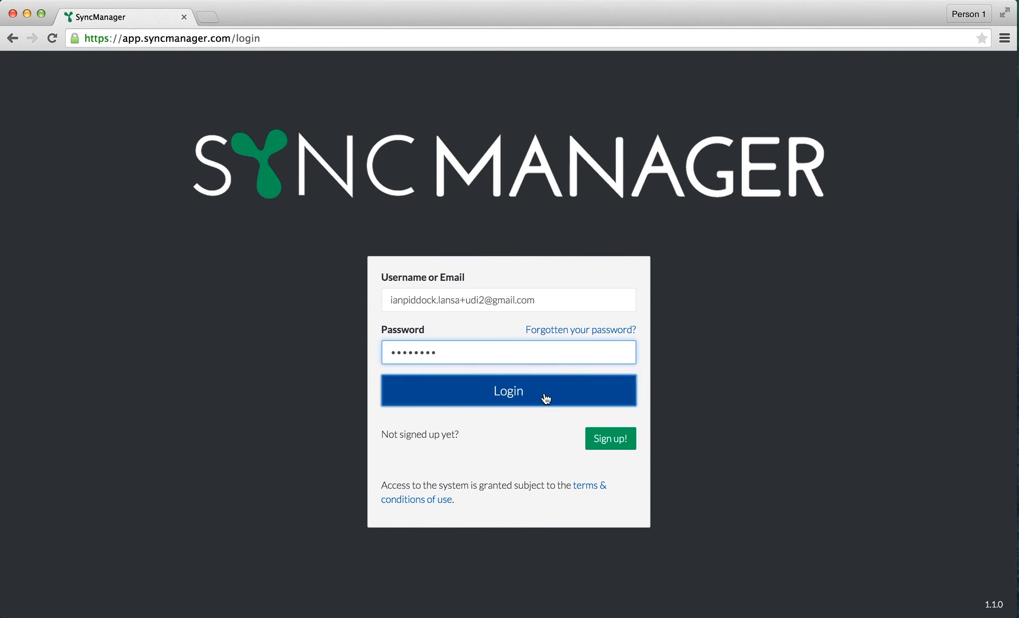
Log in as the Medical Device Buyer test account and land on its empty dashboard
{"action": "left_click", "coordinate": [509, 390]}
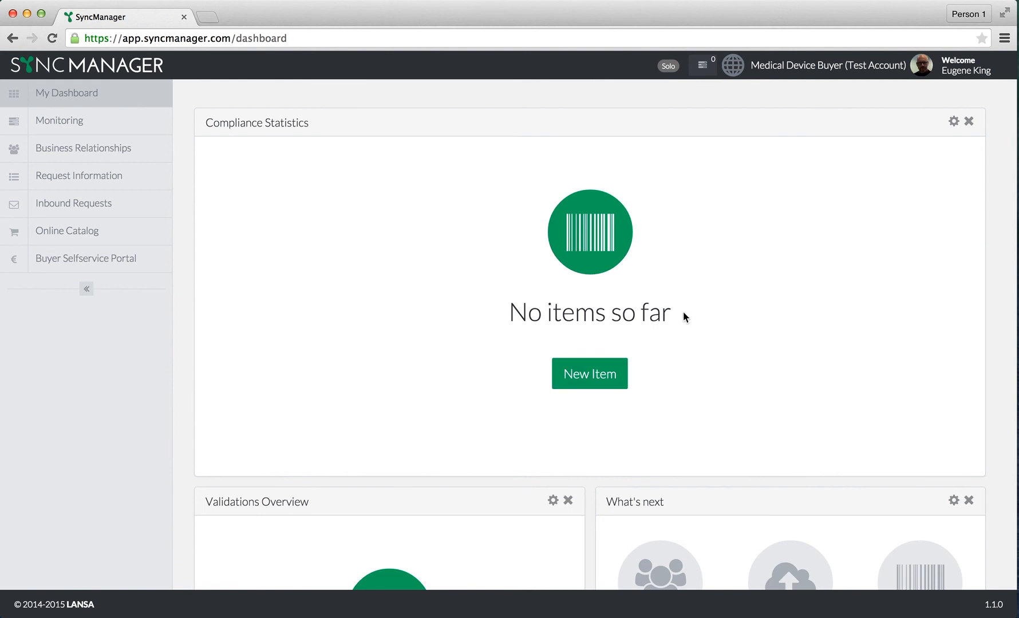
{"action": "left_click", "coordinate": [66, 230]}
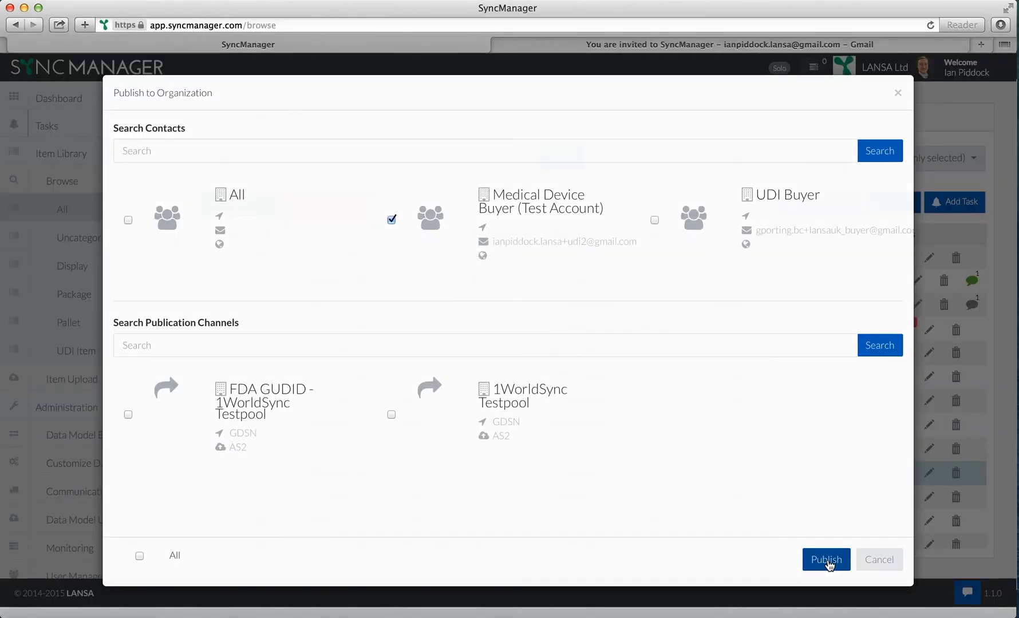
Publish C-217 so it appears in the buyer's Online Catalog supplied by A-Cath
{"action": "left_click", "coordinate": [826, 559]}
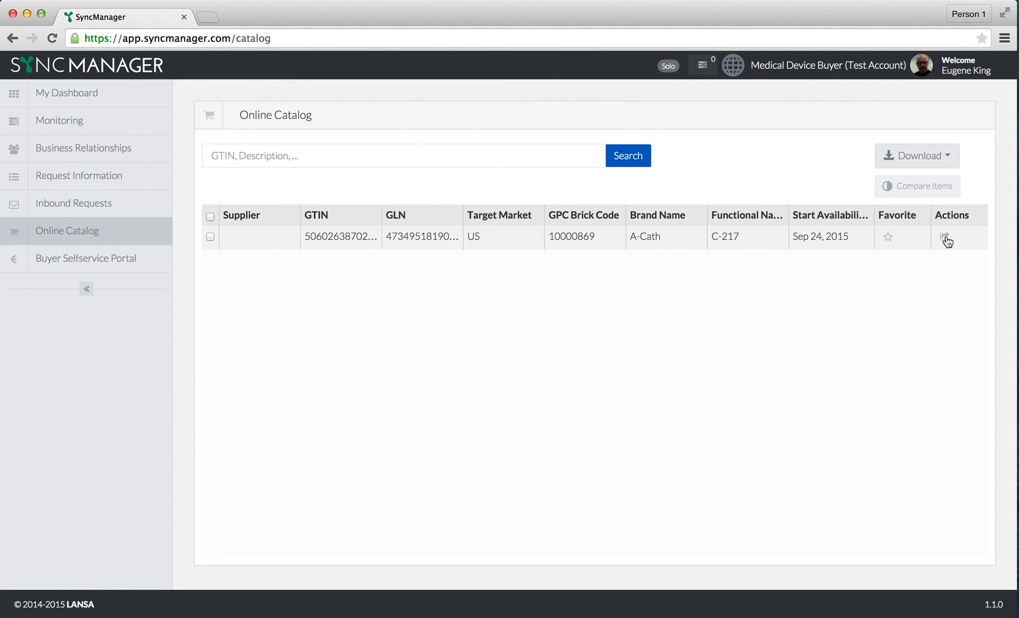
Review catalog item C-217 with status Approved and send the review
{"action": "left_click", "coordinate": [946, 237]}
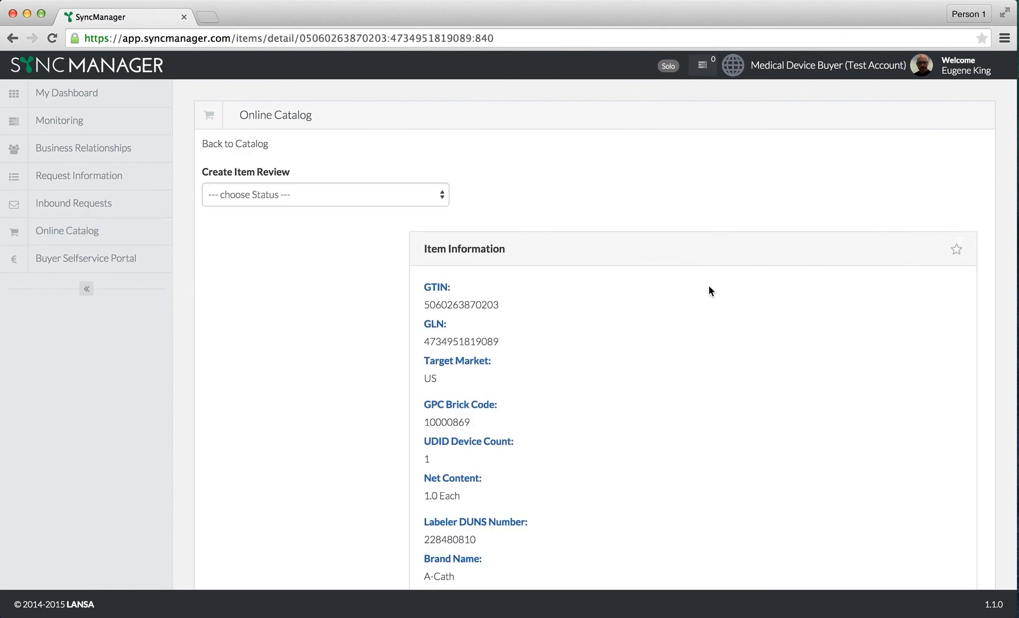
{"action": "scroll", "scroll_direction": "down", "scroll_amount": 3}
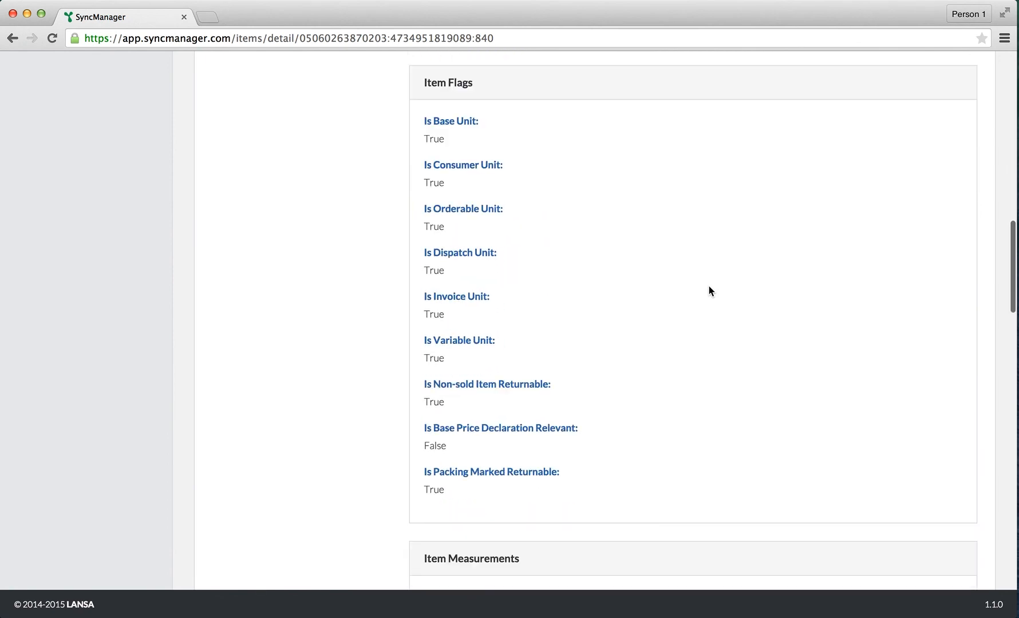
{"action": "scroll", "scroll_direction": "down", "scroll_amount": 3}
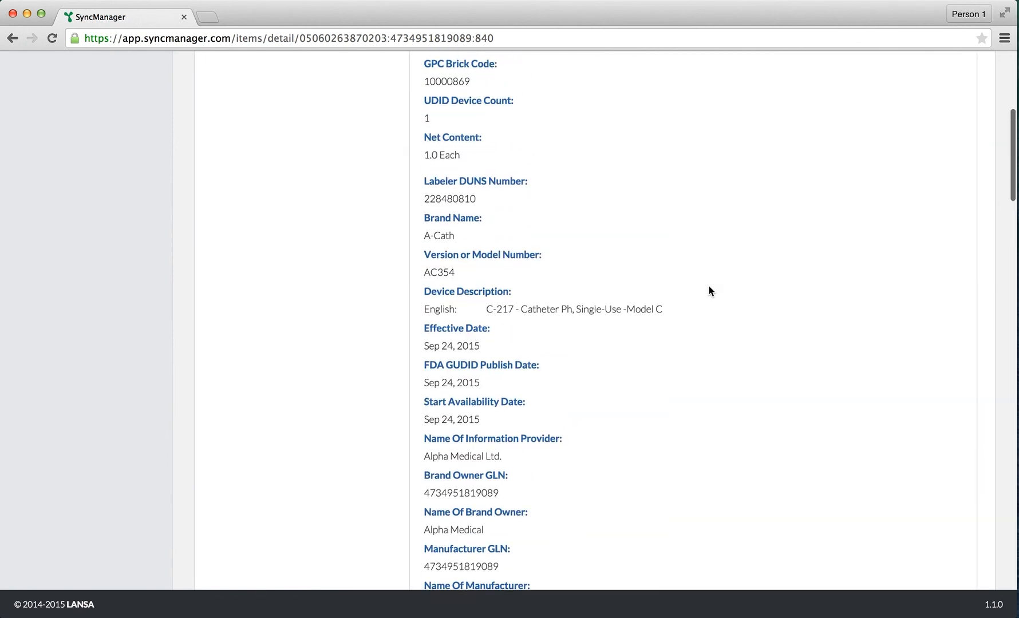
{"action": "left_click", "coordinate": [321, 195]}
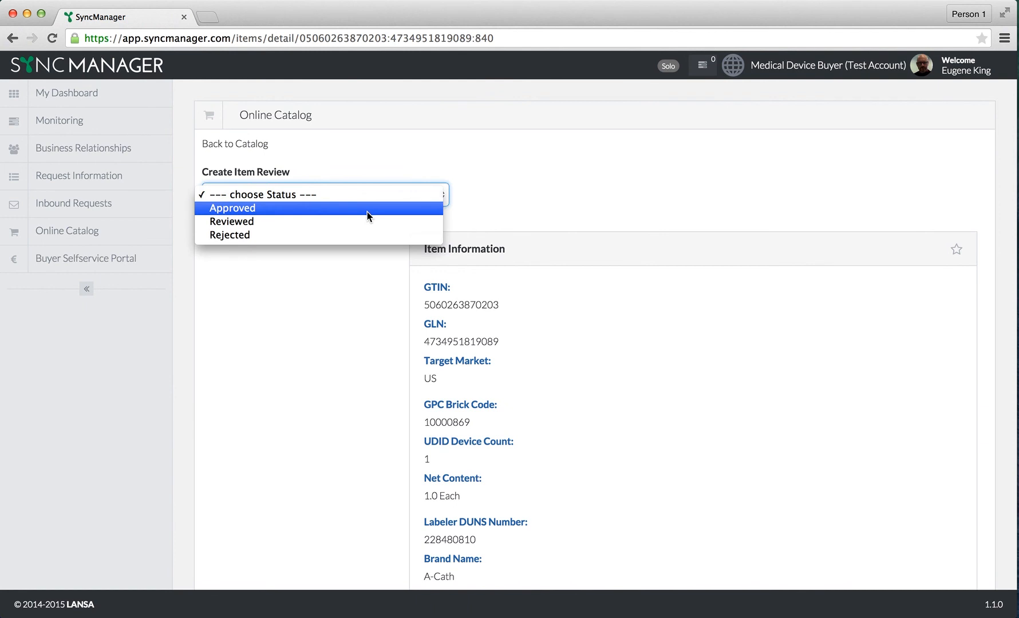
{"action": "left_click", "coordinate": [323, 193]}
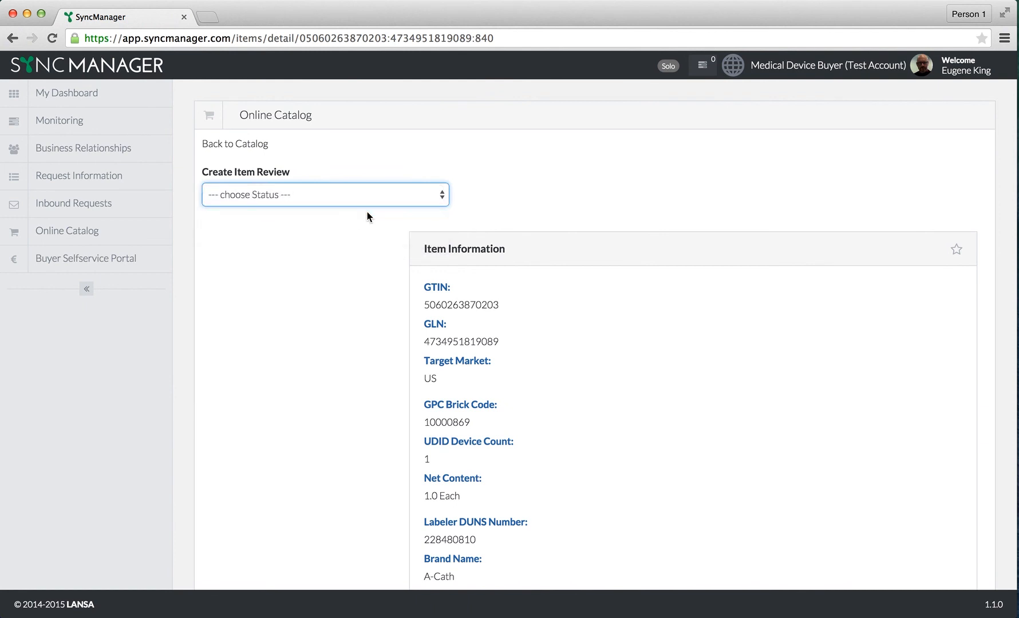
{"action": "left_click", "coordinate": [324, 195]}
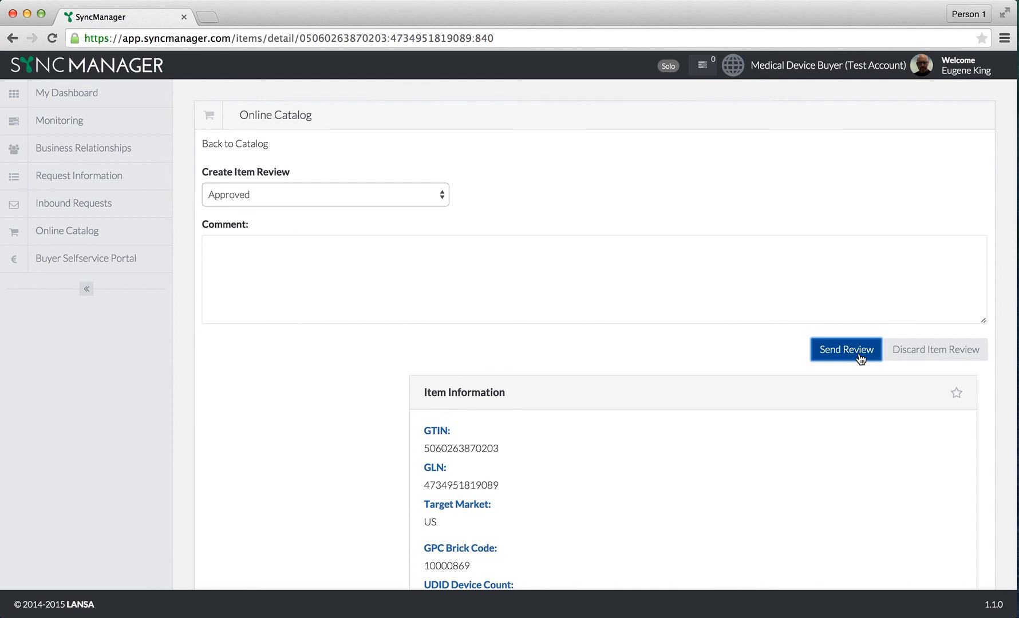
{"action": "left_click", "coordinate": [846, 349]}
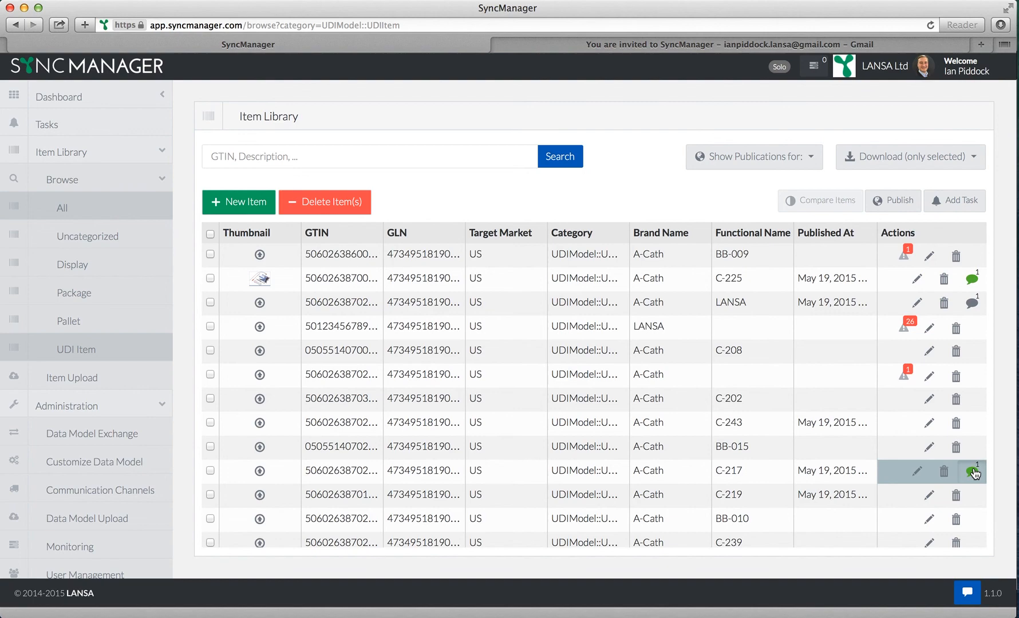
View the buyer's Approved review on the supplier's C-217 row, then close the reviews window
{"action": "left_click", "coordinate": [974, 471]}
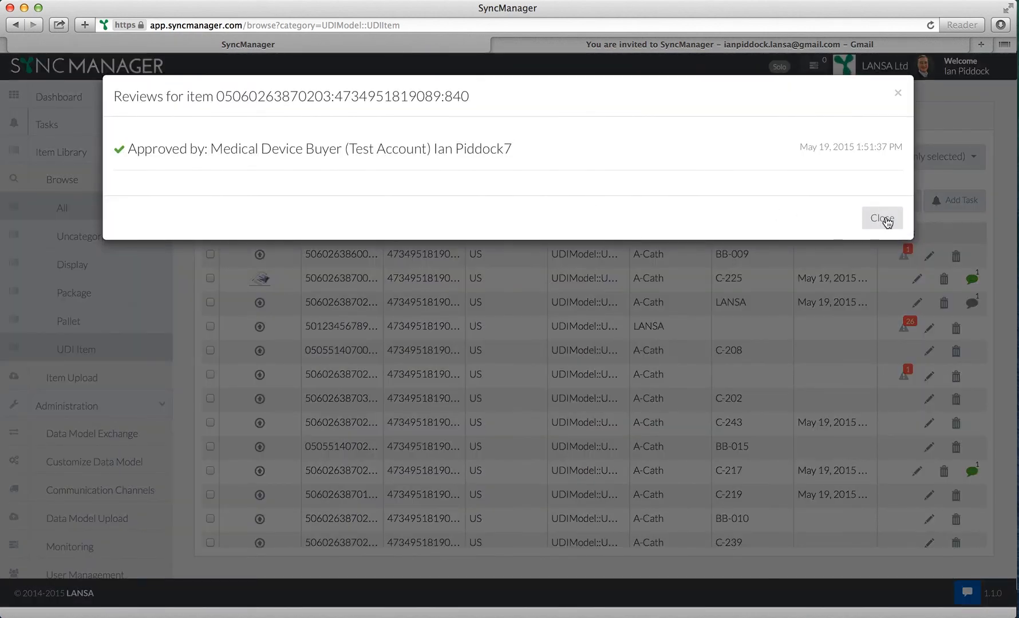
{"action": "left_click", "coordinate": [882, 218]}
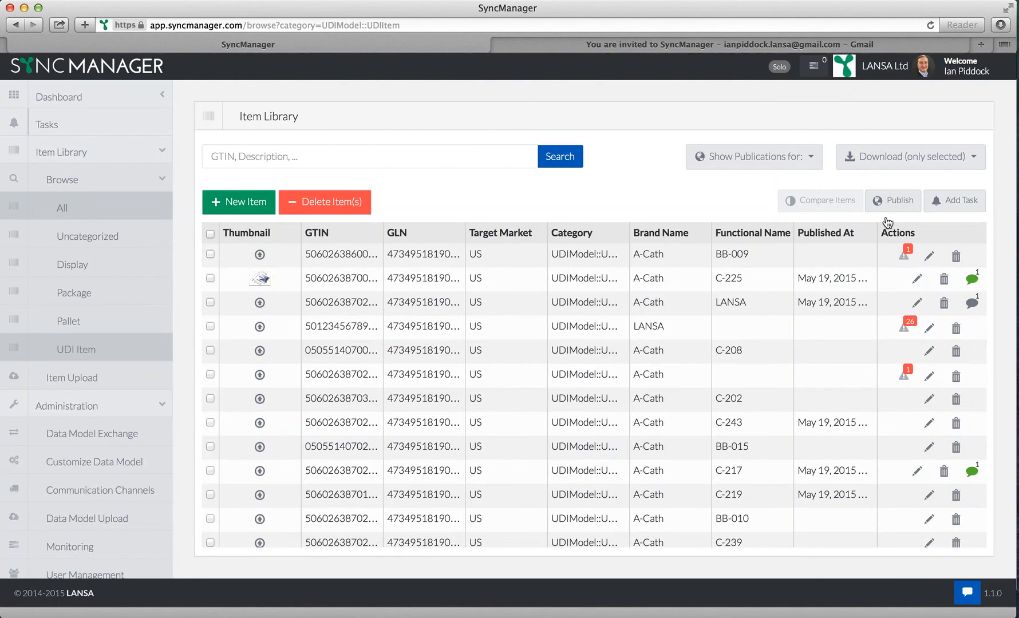
{"action": "mouse_move", "coordinate": [763, 236]}
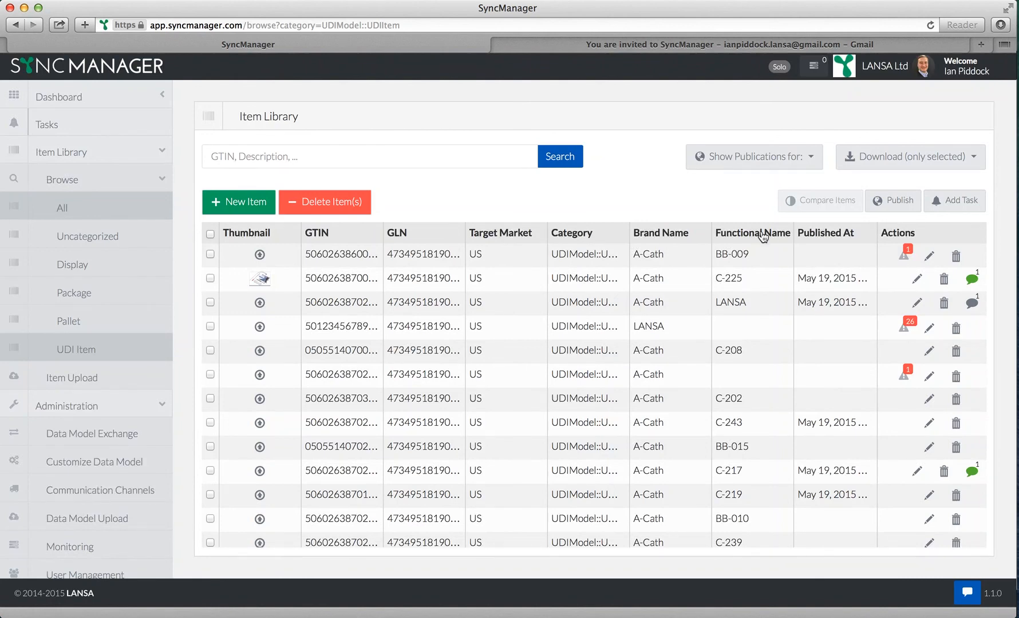
{"action": "scroll", "scroll_direction": "down", "scroll_amount": 3}
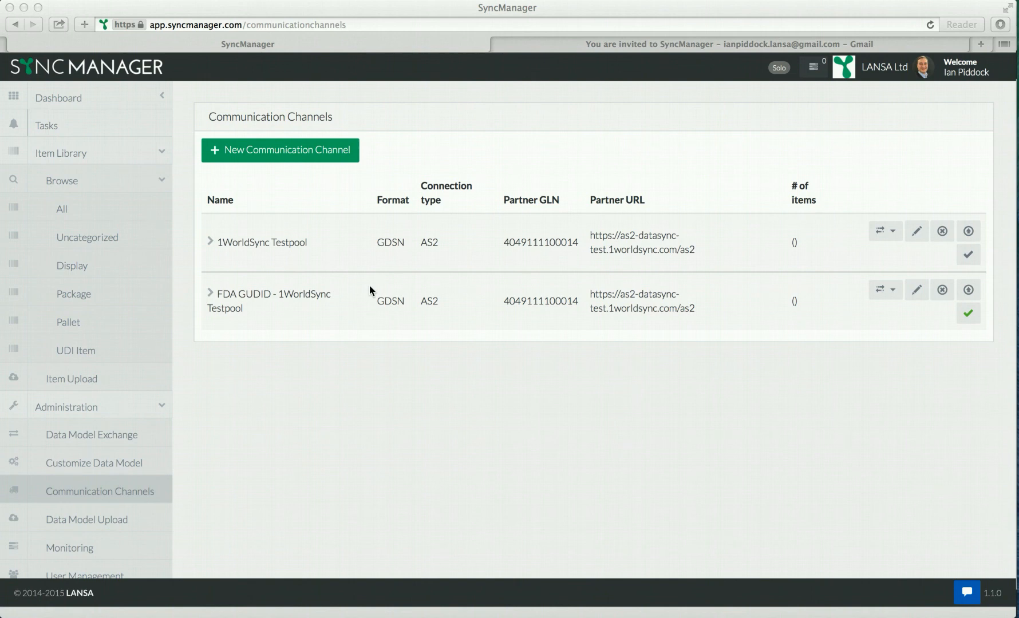
{"action": "mouse_move", "coordinate": [318, 296]}
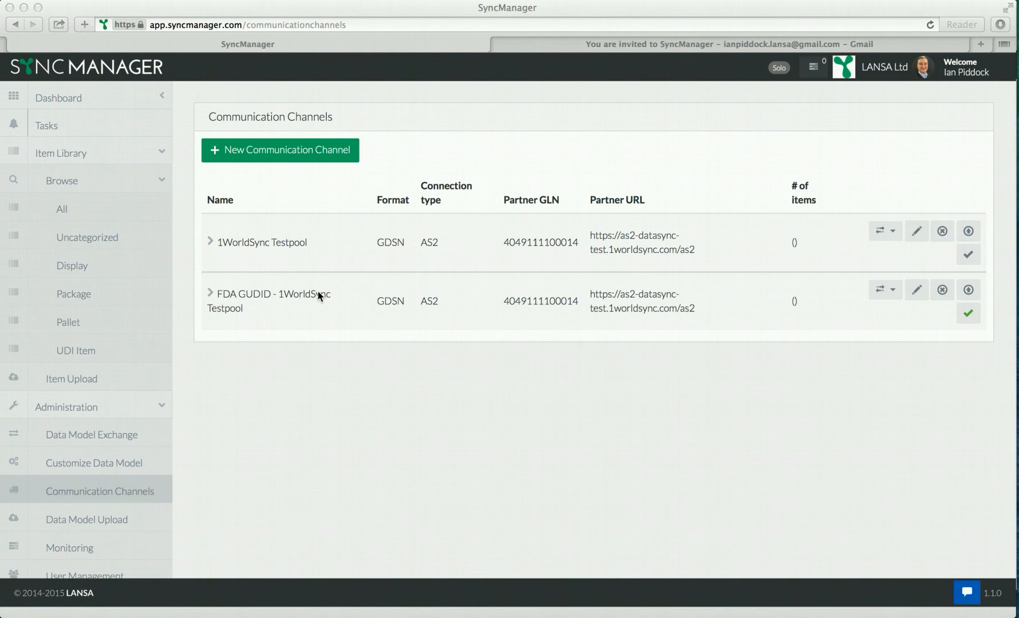
{"action": "mouse_move", "coordinate": [301, 155]}
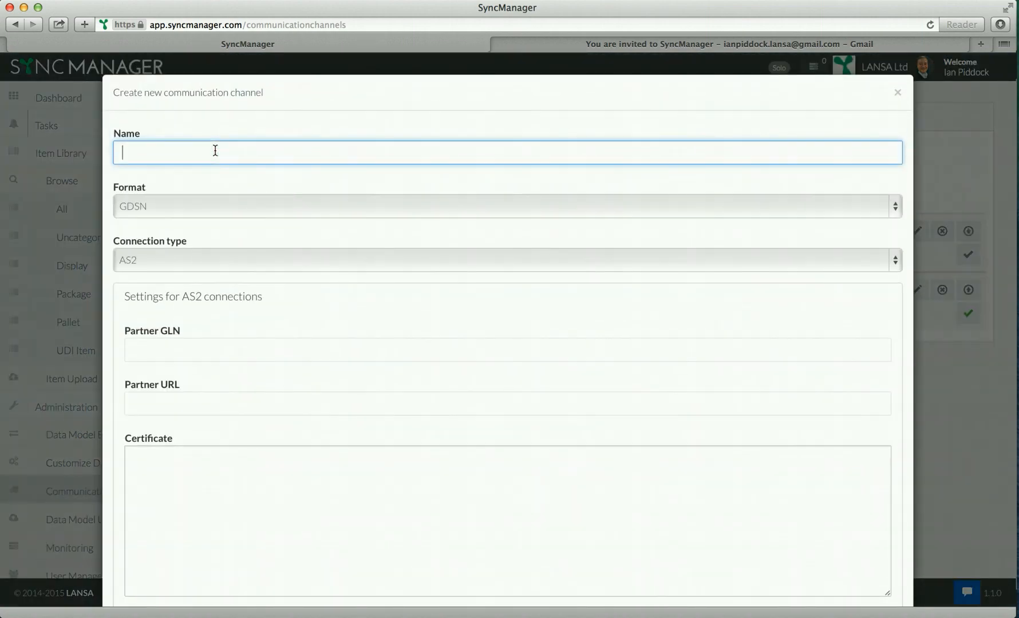
{"action": "mouse_move", "coordinate": [217, 210]}
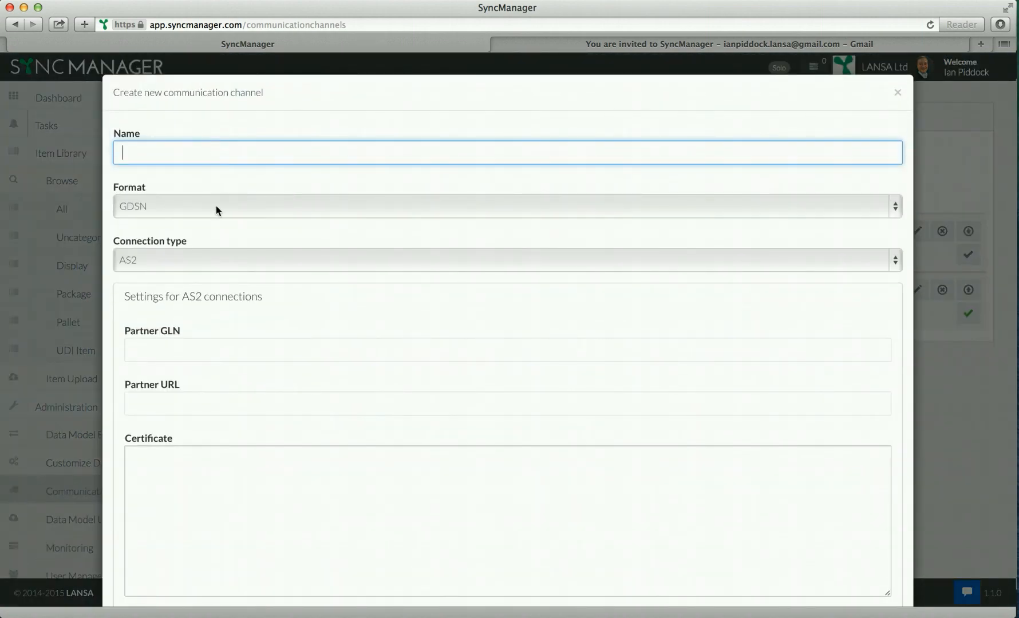
{"action": "left_click", "coordinate": [507, 206]}
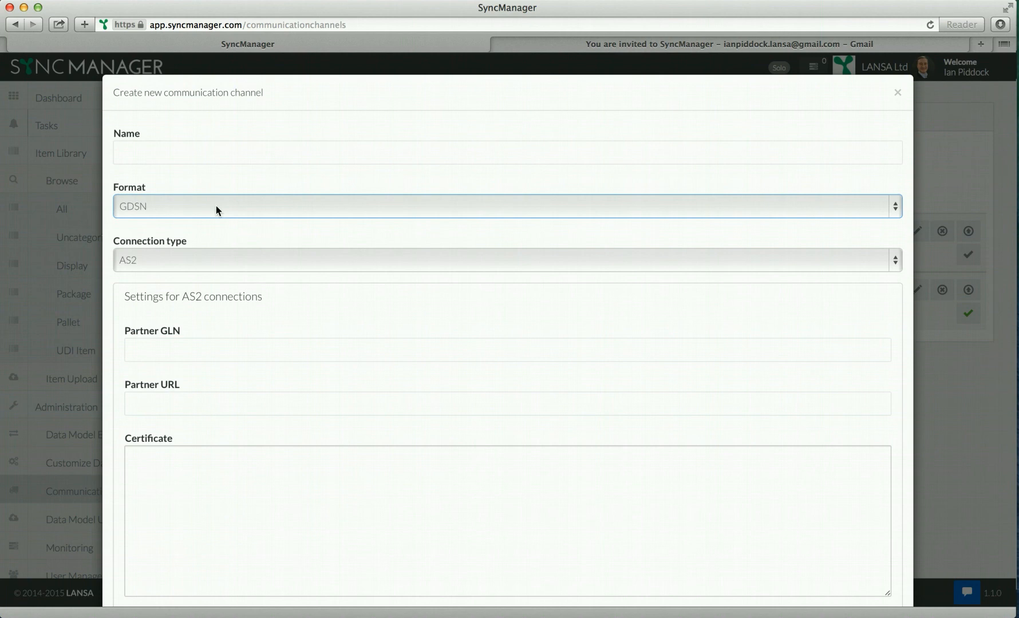
{"action": "left_click", "coordinate": [506, 260]}
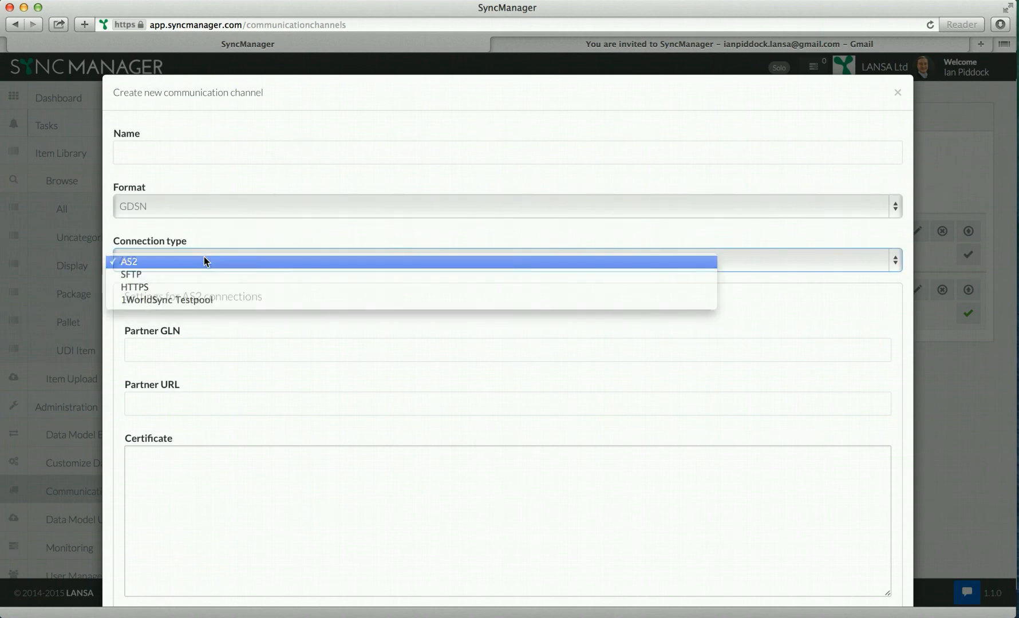
{"action": "left_click", "coordinate": [129, 261]}
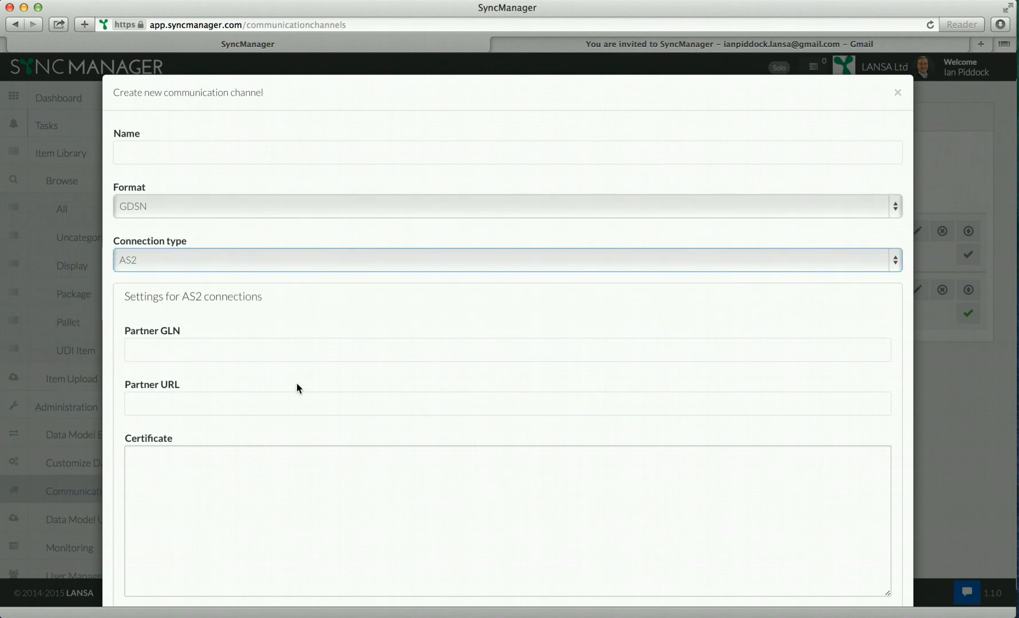
{"action": "mouse_move", "coordinate": [889, 100]}
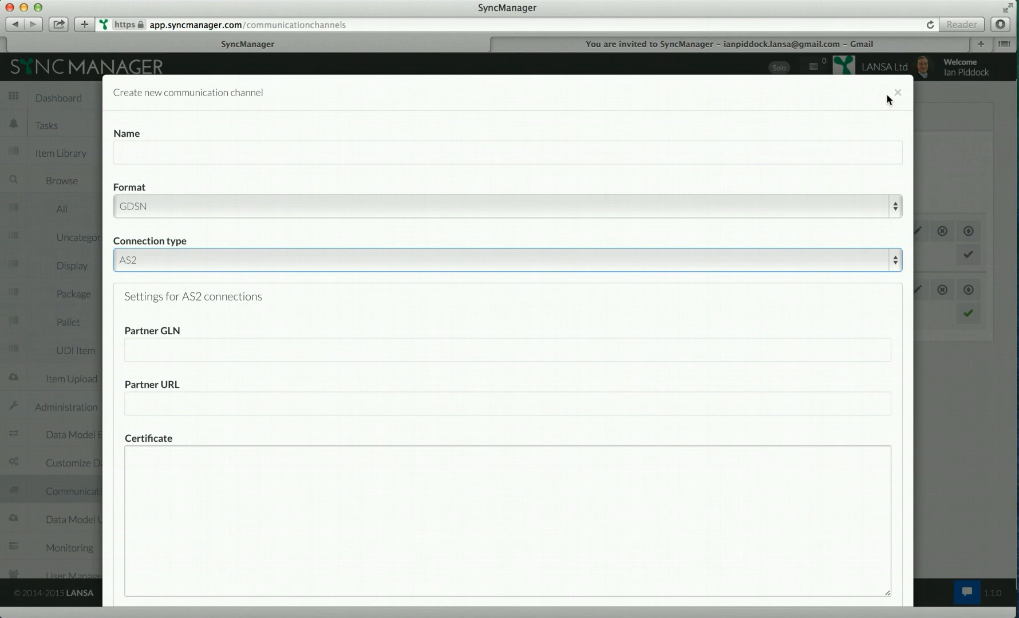
{"action": "left_click", "coordinate": [898, 92]}
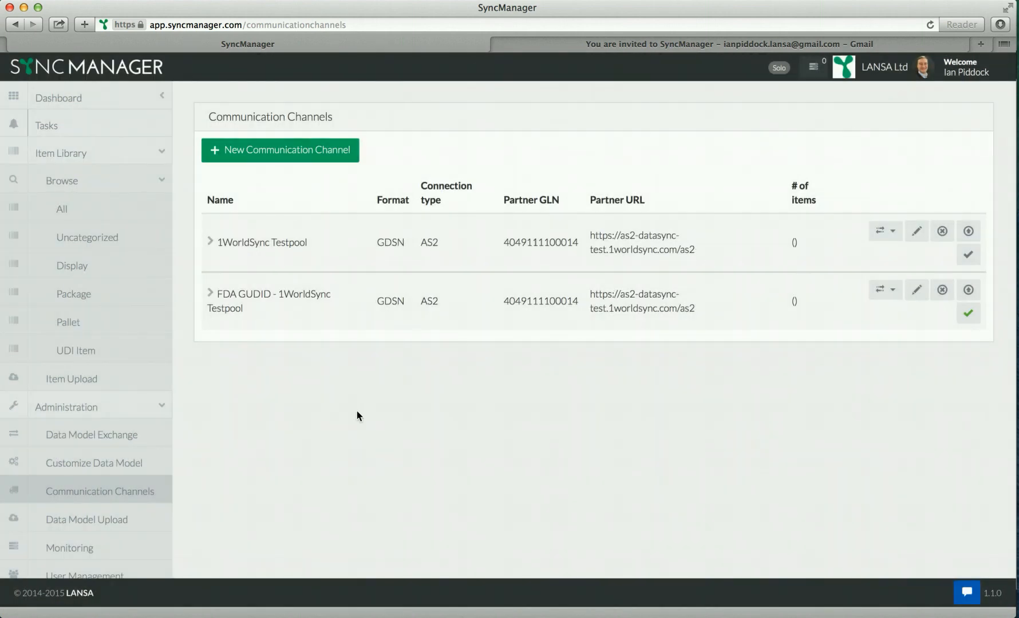
{"action": "mouse_move", "coordinate": [71, 378]}
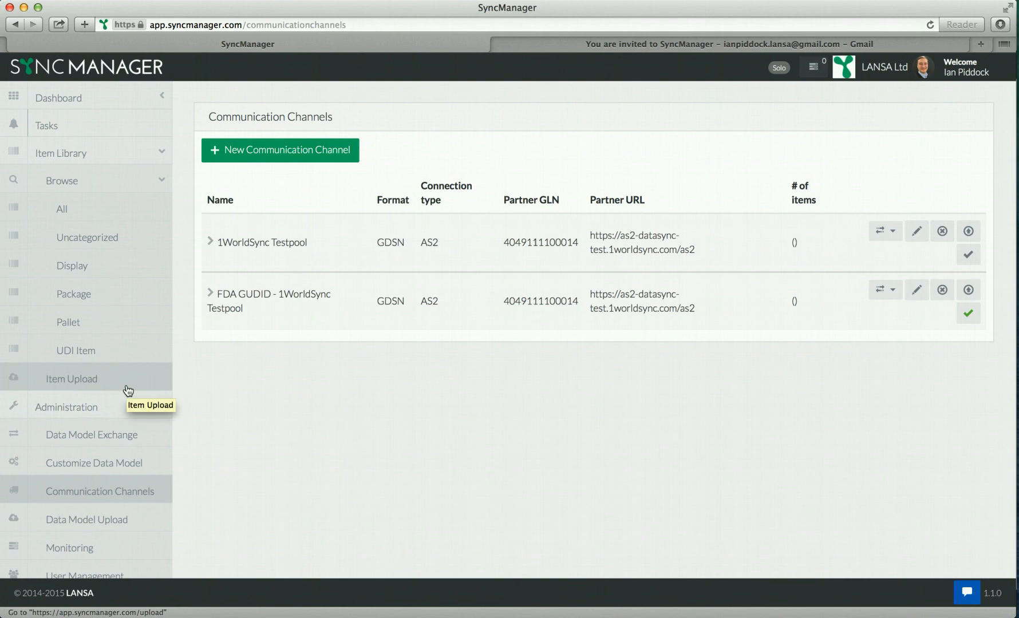
{"action": "mouse_move", "coordinate": [68, 210]}
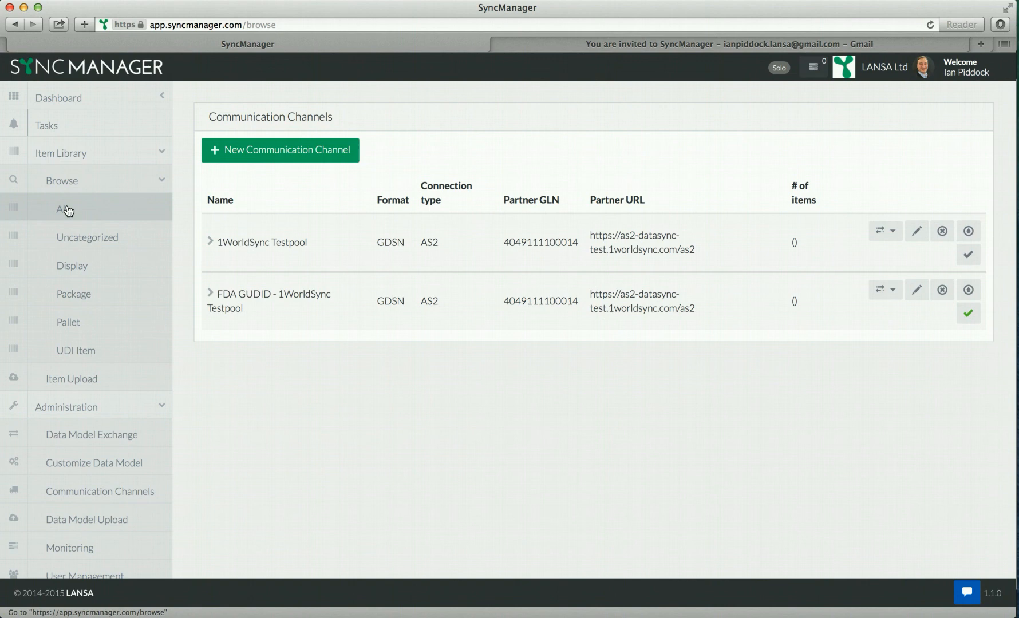
{"action": "mouse_move", "coordinate": [76, 351]}
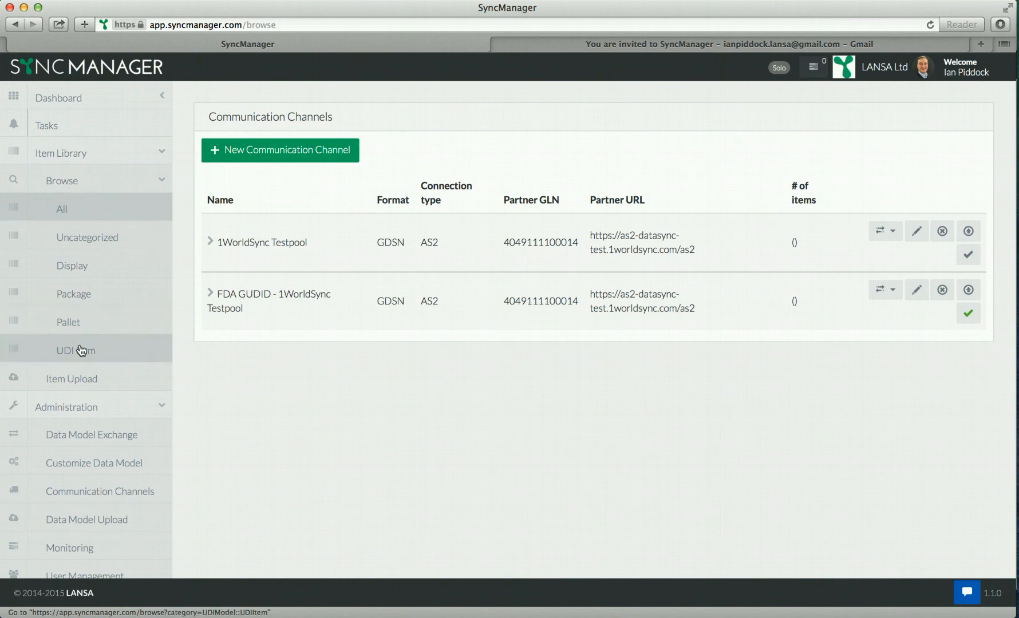
Show the UDI Item list and tick the C-239 row
{"action": "left_click", "coordinate": [75, 351]}
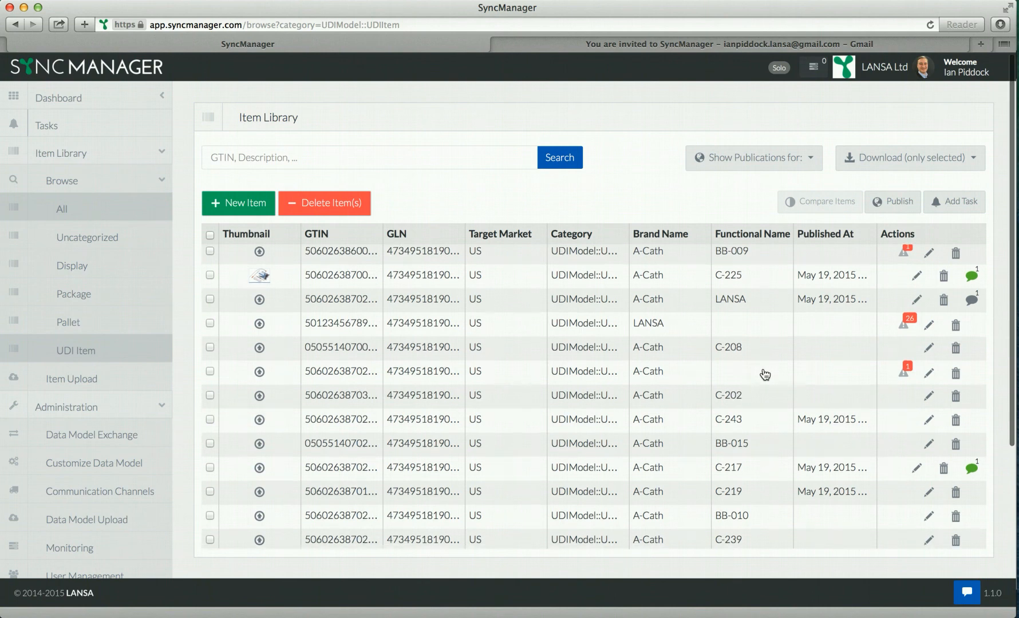
{"action": "scroll", "scroll_direction": "down", "scroll_amount": 3}
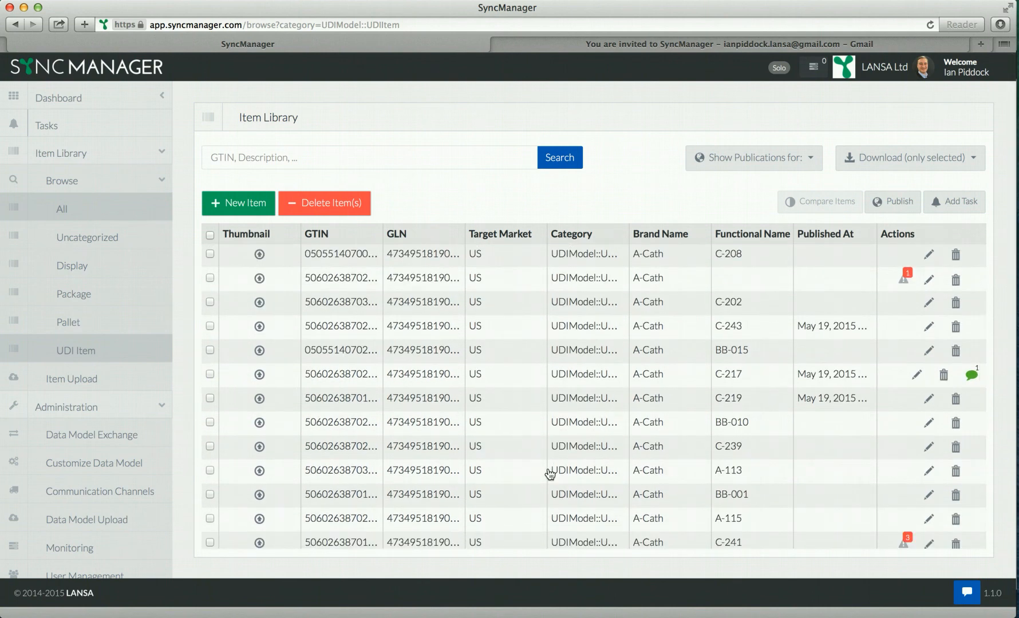
{"action": "mouse_move", "coordinate": [504, 457]}
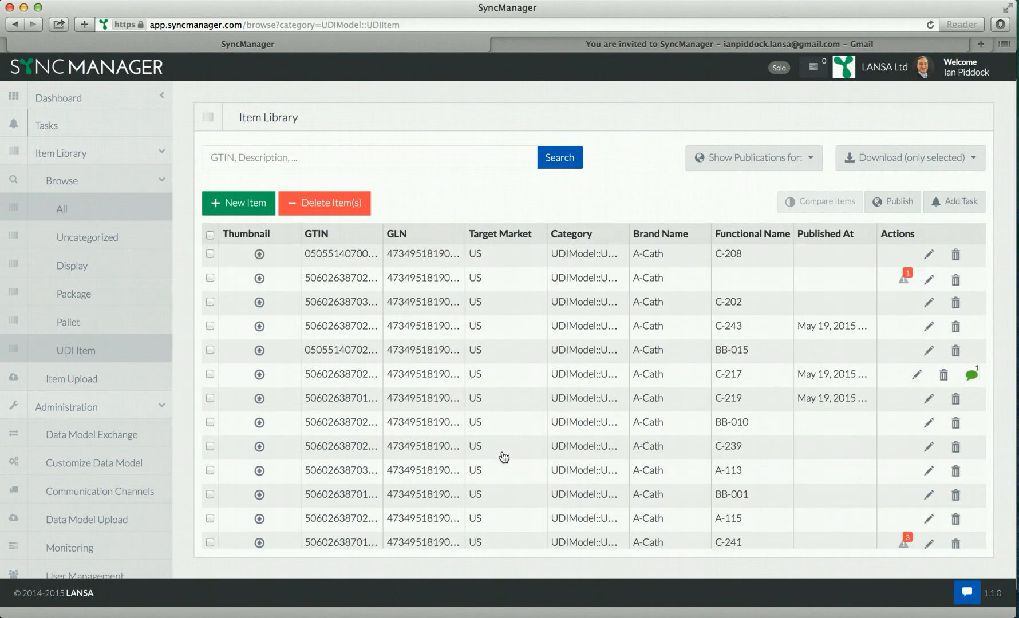
{"action": "left_click", "coordinate": [209, 449]}
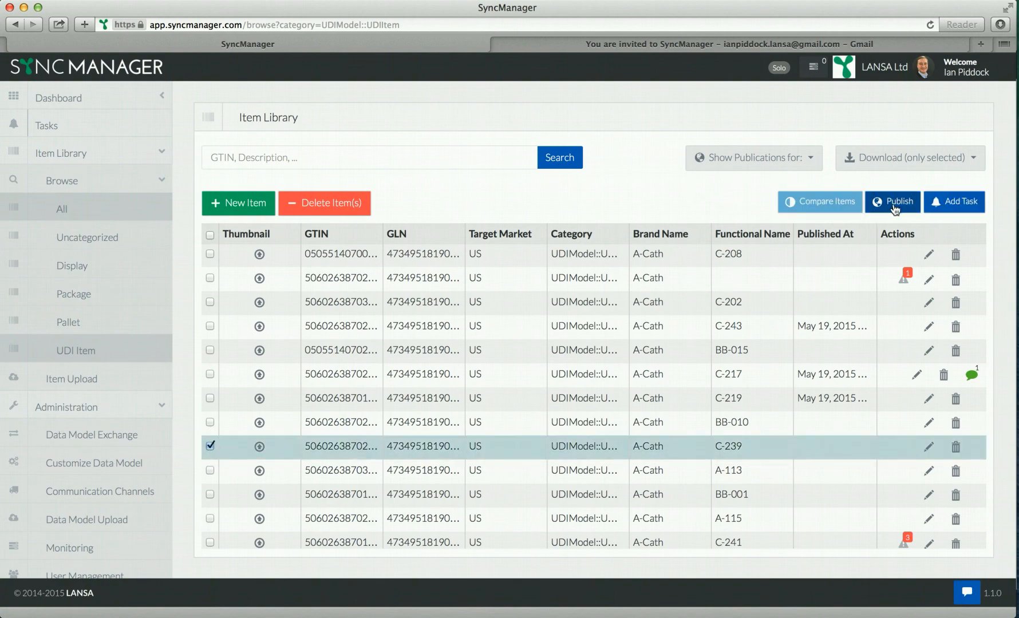
Publish C-239 to the FDA GUDID - 1WorldSync Testpool publication channel
{"action": "left_click", "coordinate": [892, 201]}
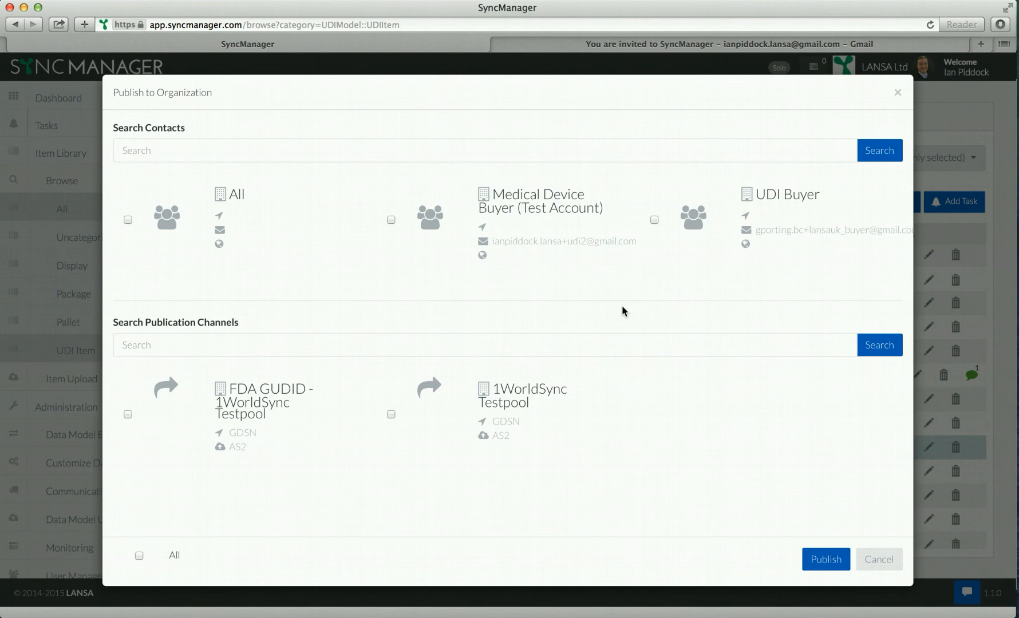
{"action": "mouse_move", "coordinate": [235, 415]}
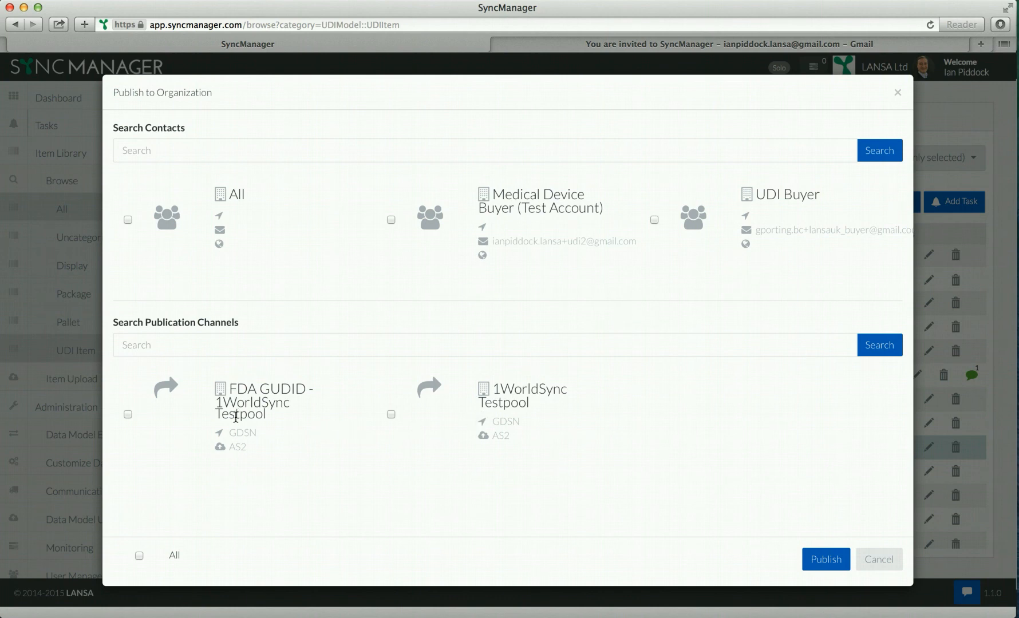
{"action": "left_click", "coordinate": [128, 415]}
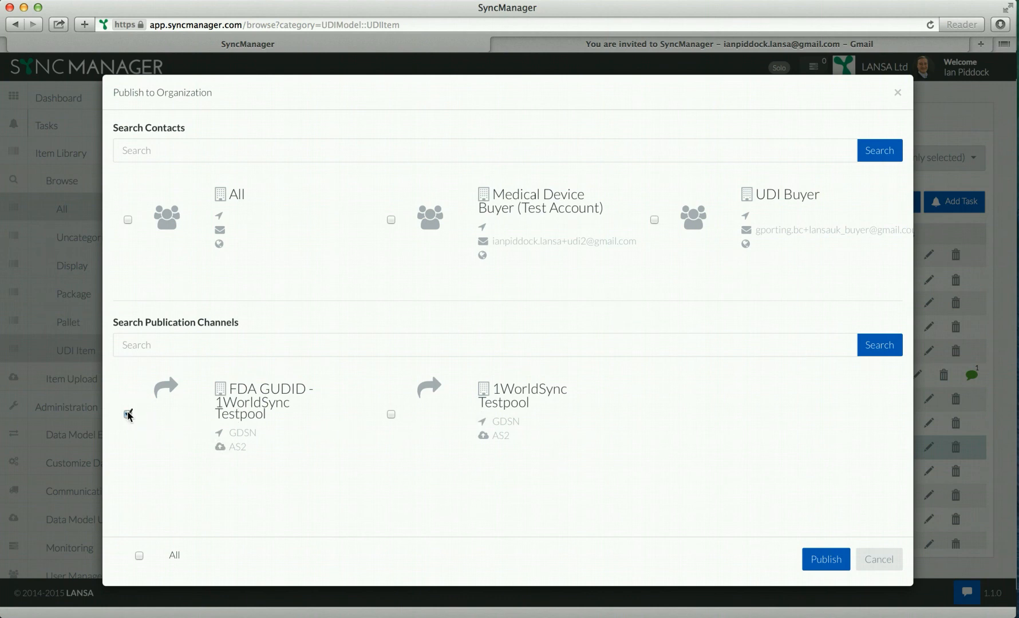
{"action": "left_click", "coordinate": [128, 415]}
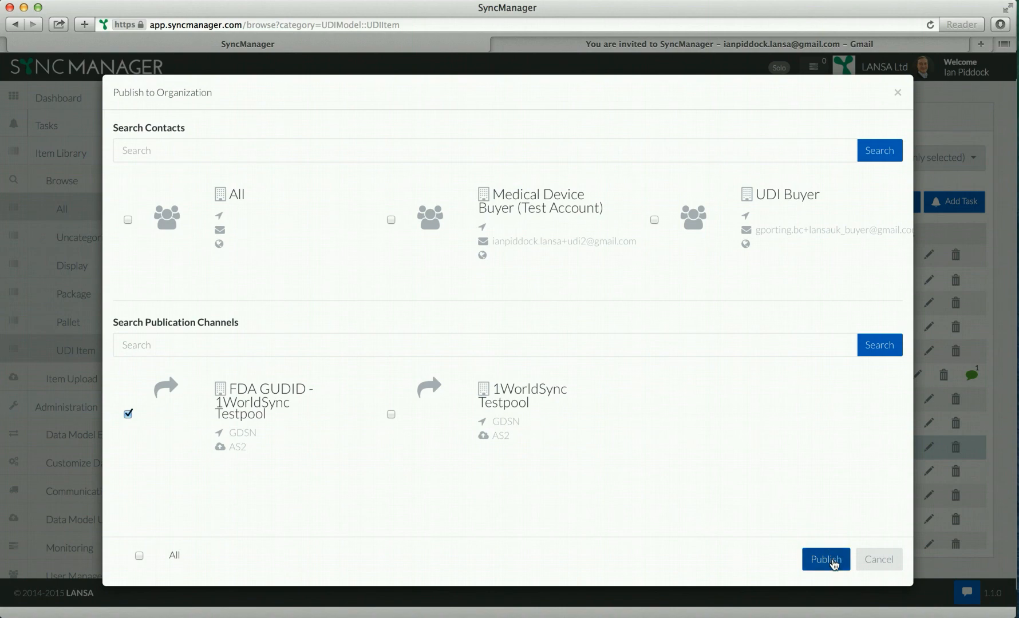
{"action": "left_click", "coordinate": [824, 559]}
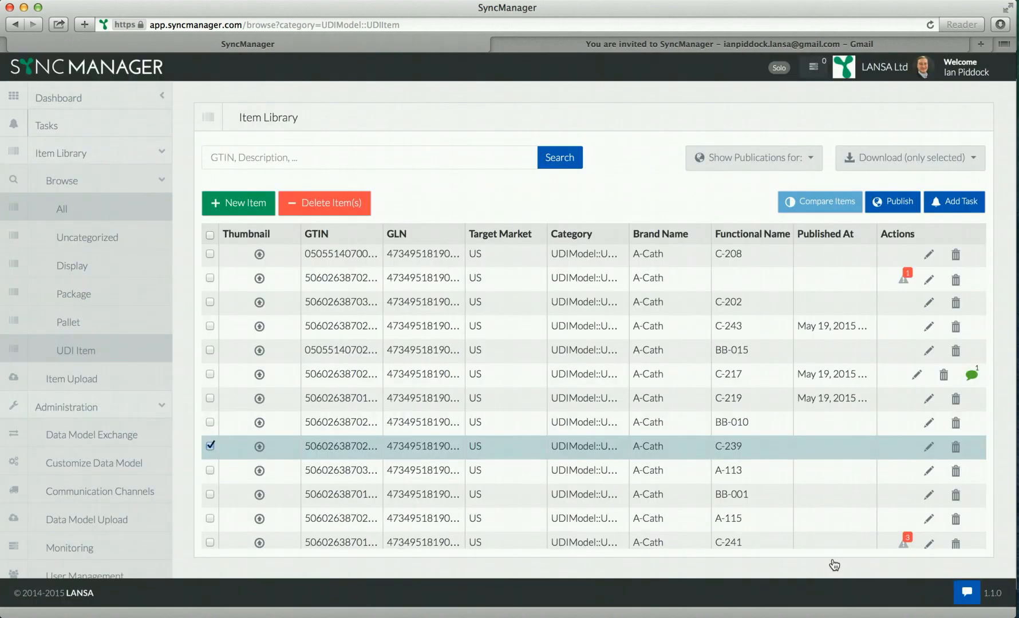
{"action": "left_click", "coordinate": [892, 202]}
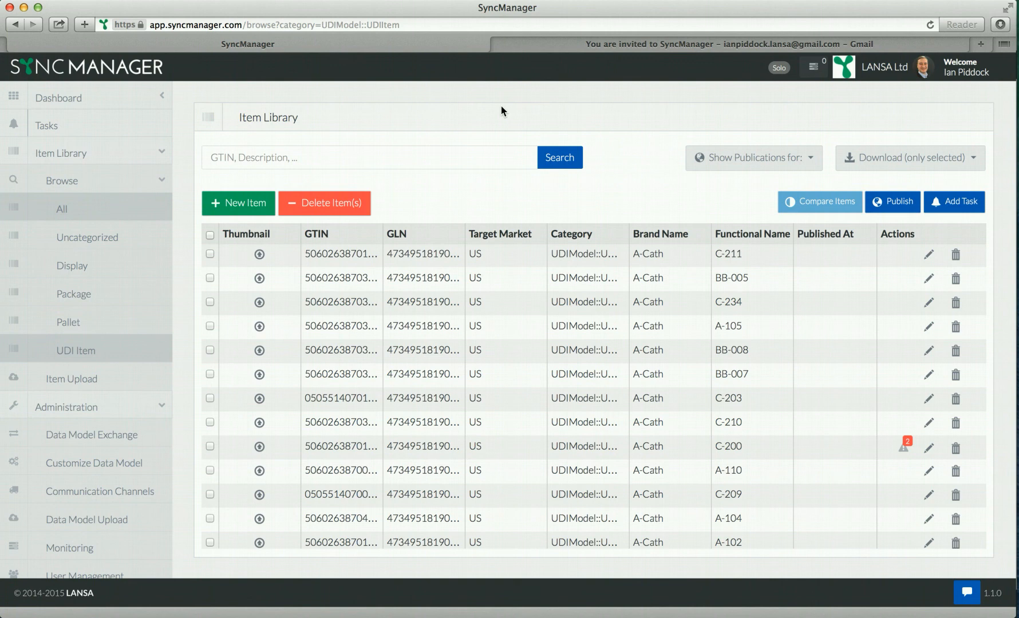
{"action": "mouse_move", "coordinate": [715, 522]}
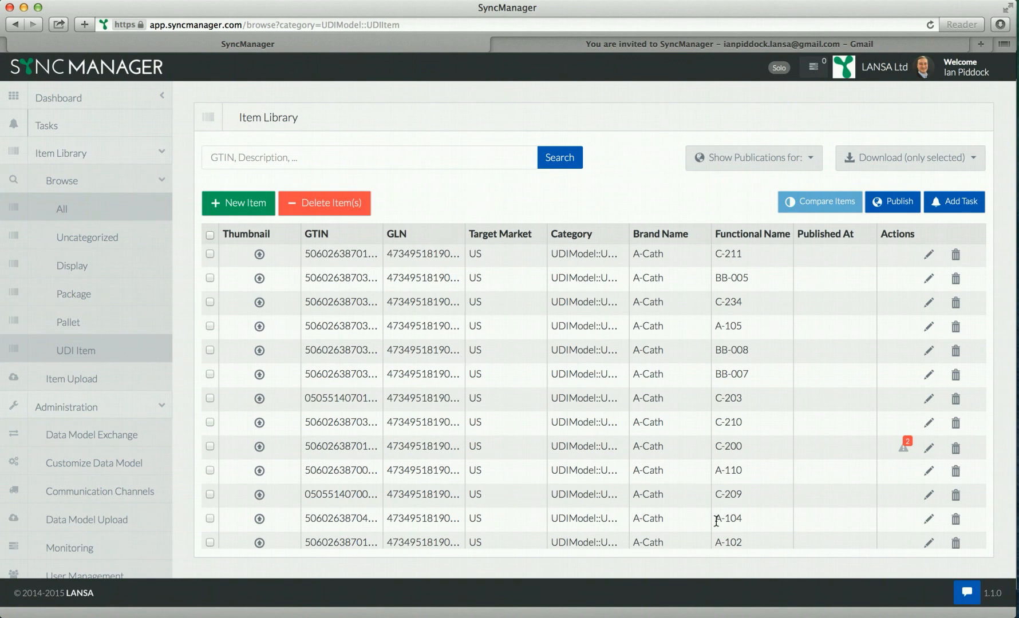
{"action": "mouse_move", "coordinate": [819, 500]}
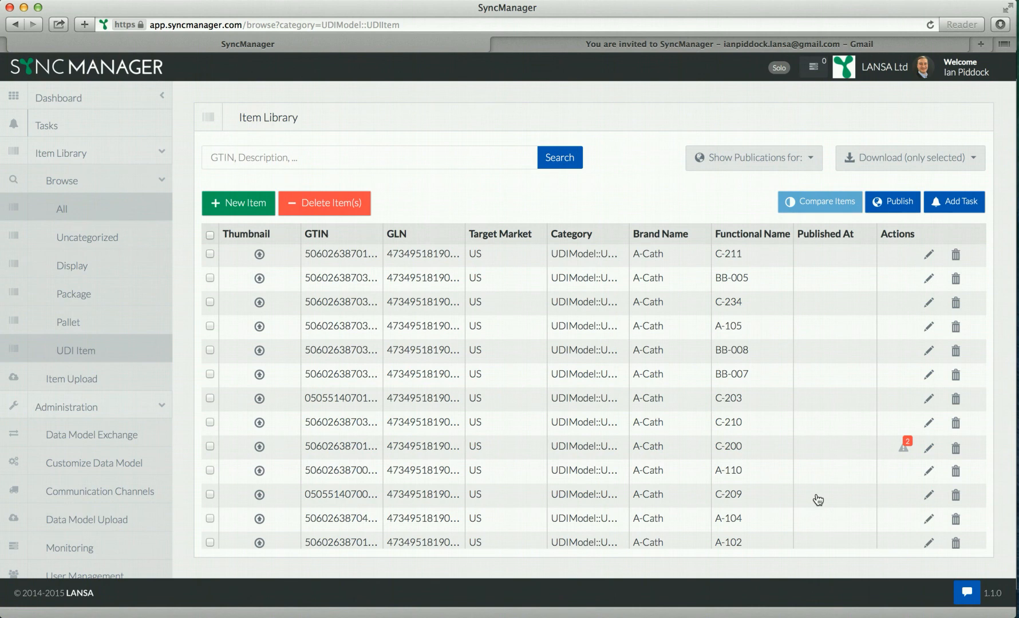
{"action": "mouse_move", "coordinate": [813, 500]}
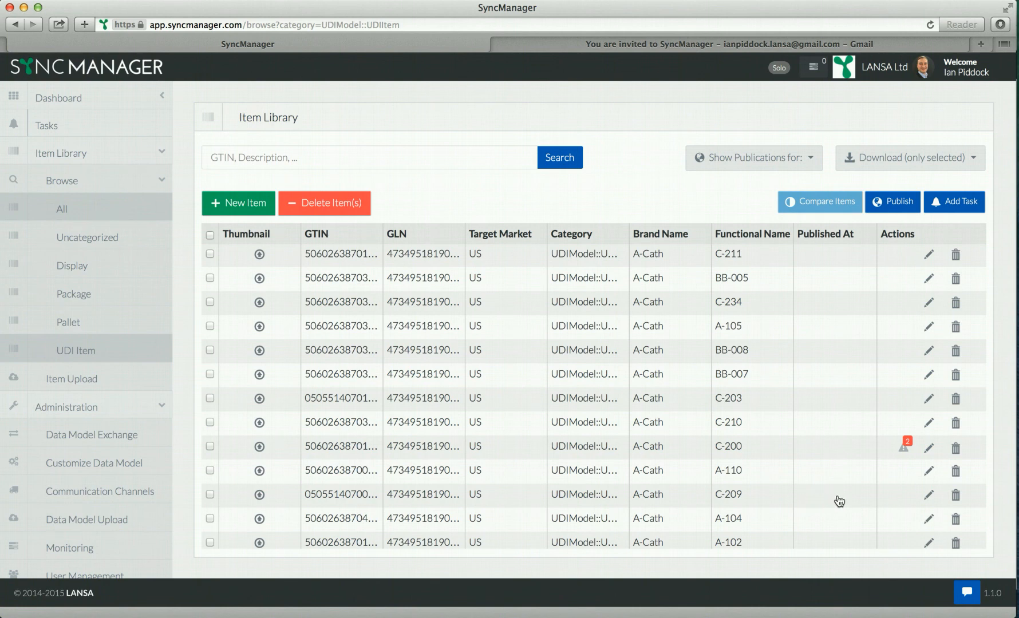
{"action": "mouse_move", "coordinate": [847, 500]}
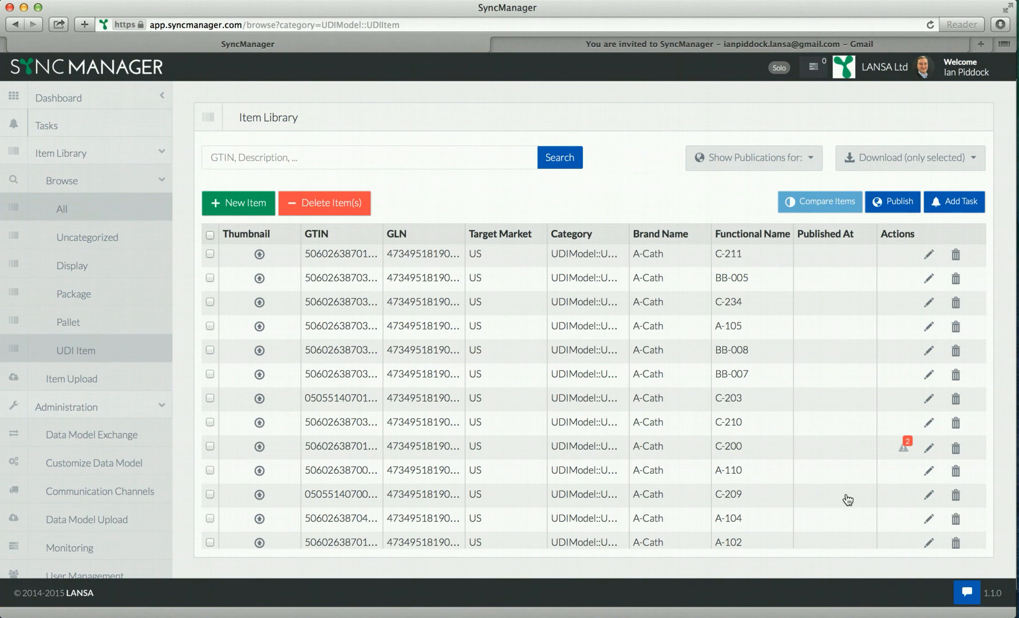
From Communication Channels, show the FDA GUDID channel's publication history with its successful May 19 run
{"action": "left_click", "coordinate": [98, 491]}
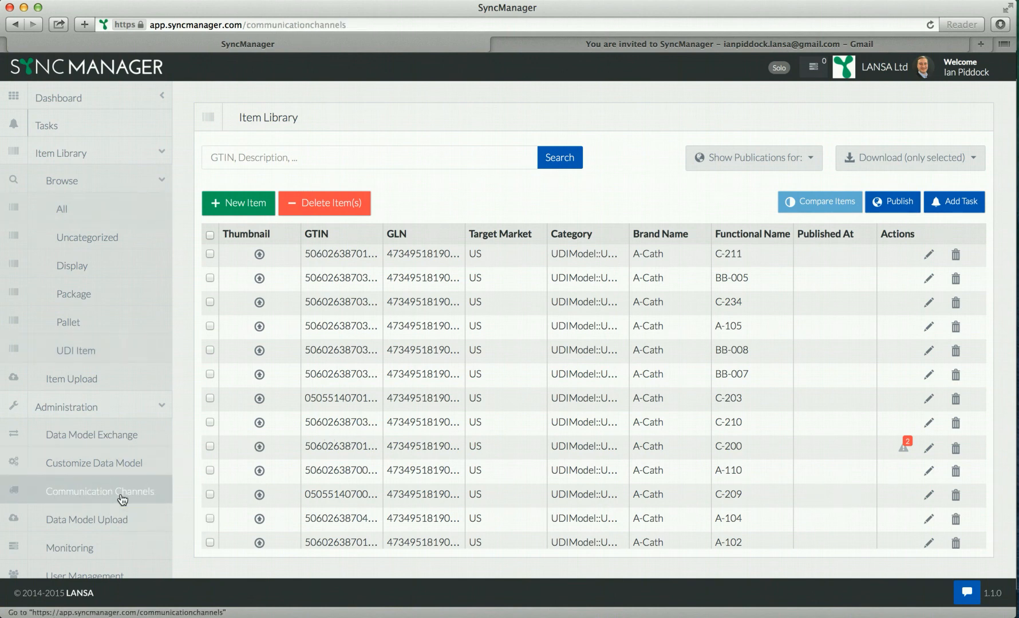
{"action": "left_click", "coordinate": [100, 491]}
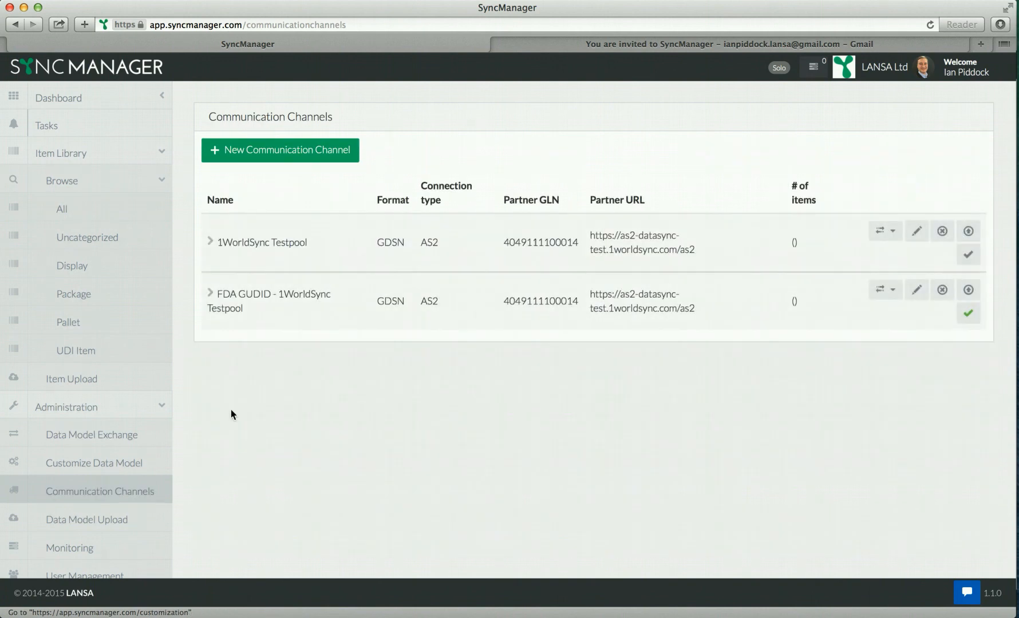
{"action": "mouse_move", "coordinate": [896, 294]}
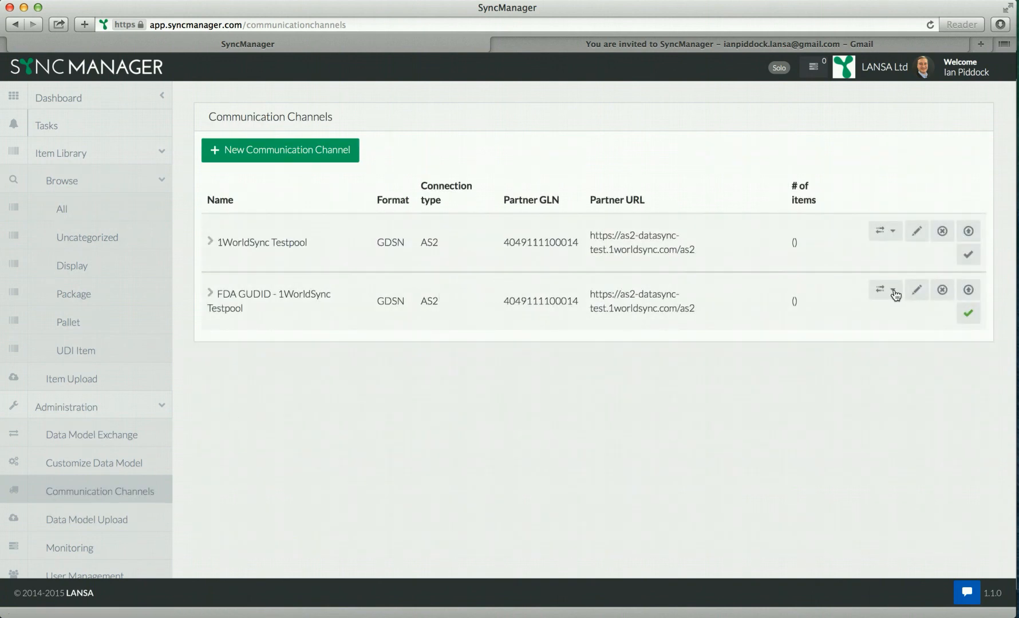
{"action": "left_click", "coordinate": [894, 290]}
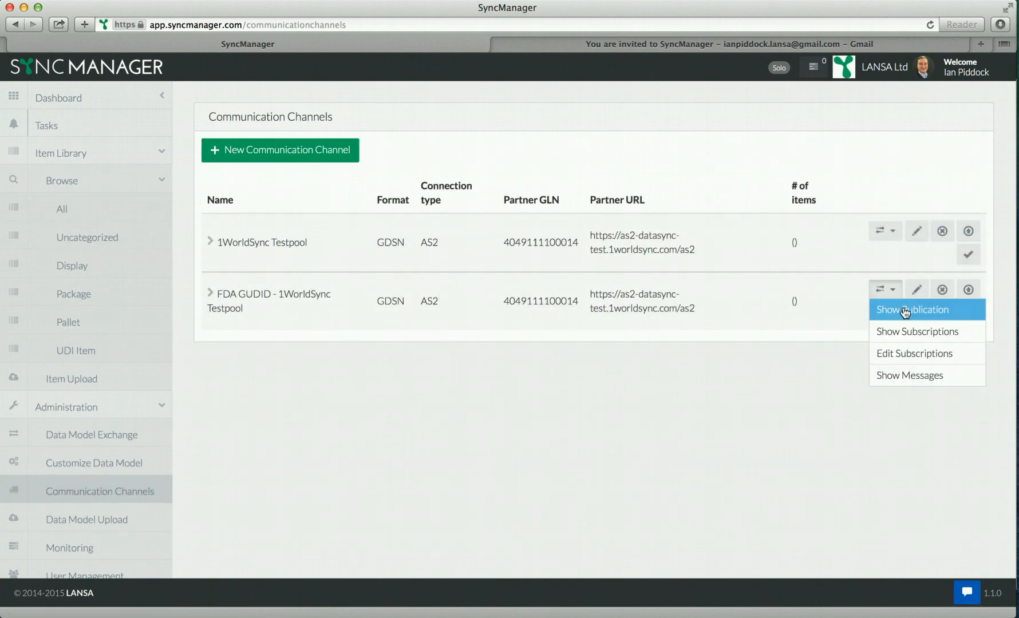
{"action": "left_click", "coordinate": [912, 309]}
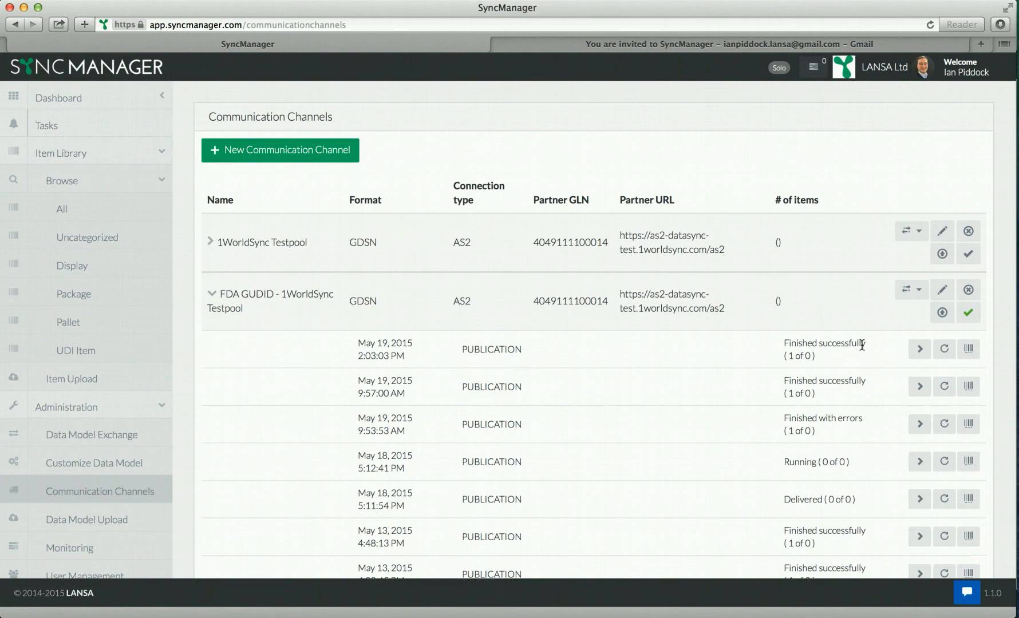
{"action": "mouse_move", "coordinate": [88, 353]}
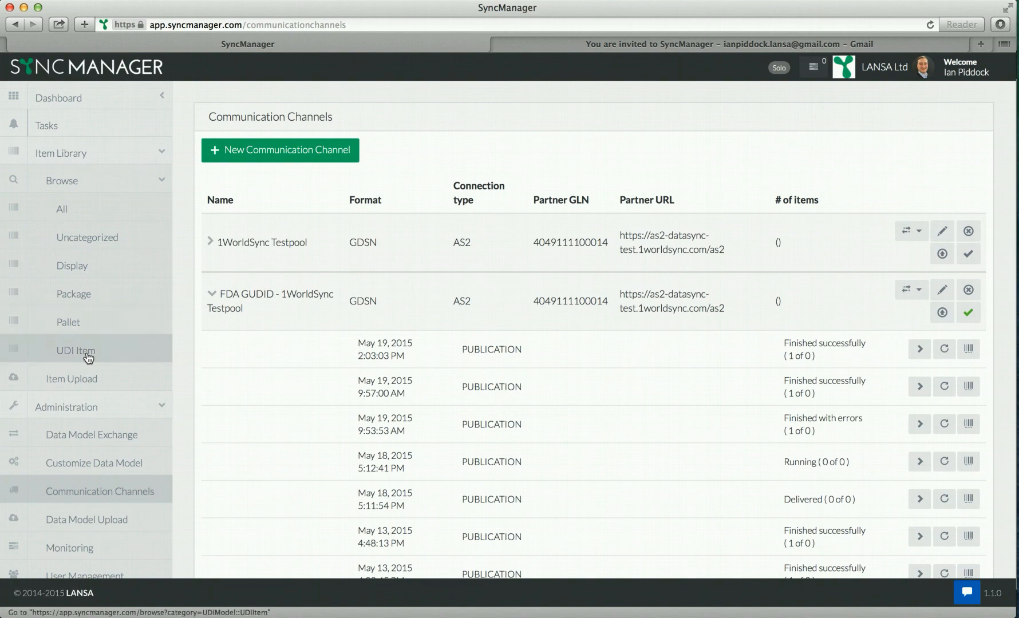
Back in the UDI Item list, scroll to C-239 showing Published At May 19, 2015 2:03:22 PM
{"action": "left_click", "coordinate": [74, 351]}
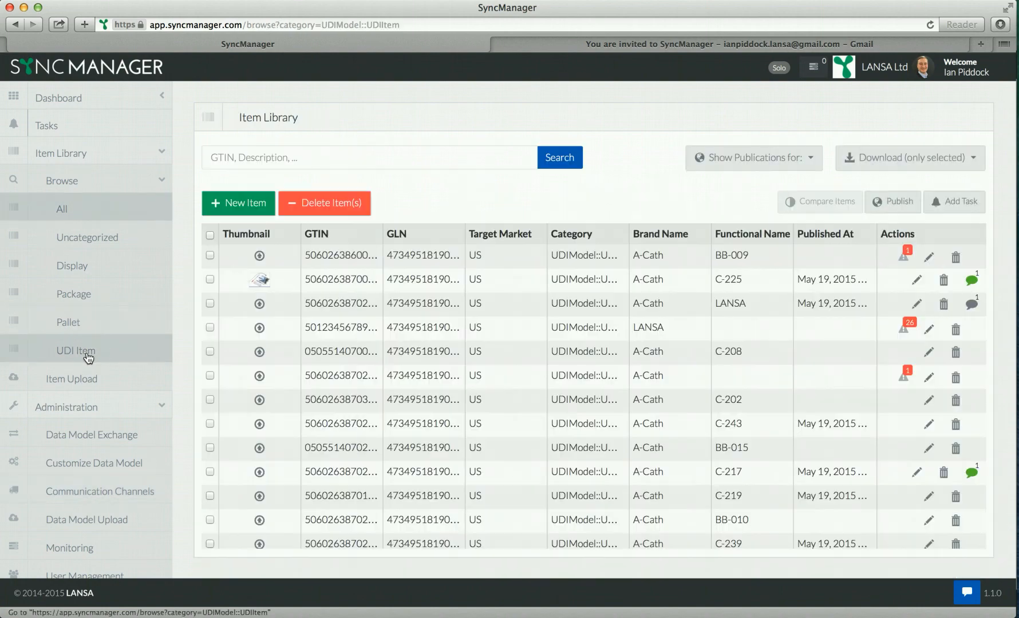
{"action": "scroll", "scroll_direction": "down", "scroll_amount": 3}
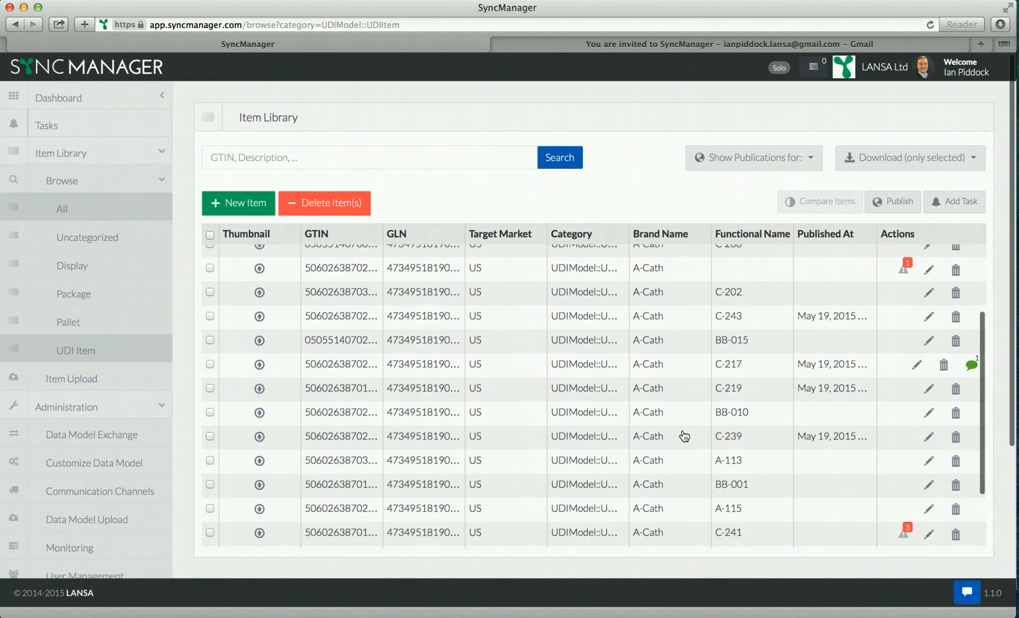
{"action": "scroll", "scroll_direction": "down", "scroll_amount": 3}
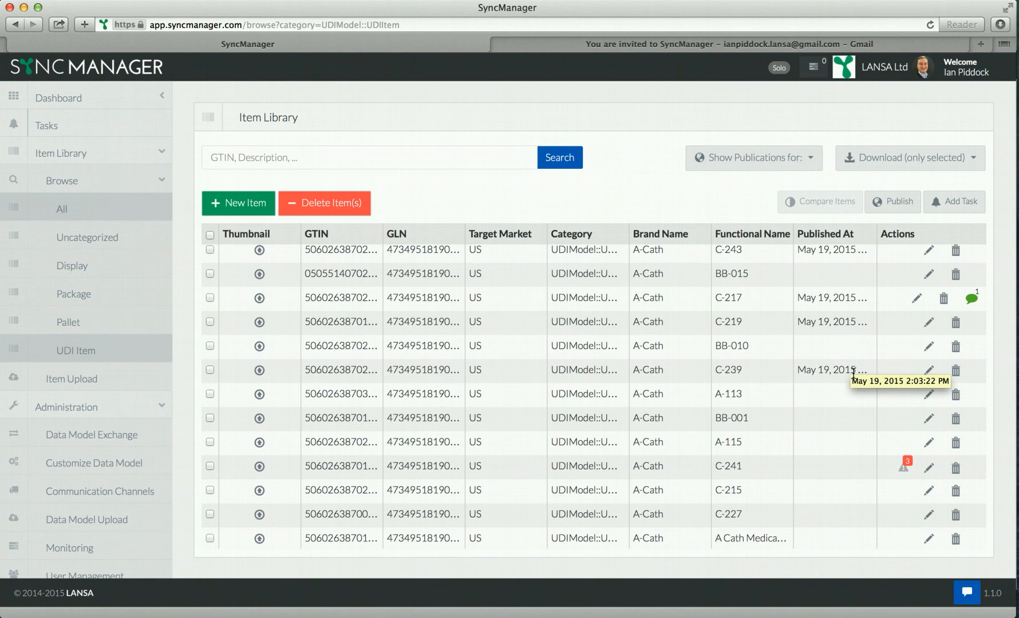
{"action": "mouse_move", "coordinate": [854, 374]}
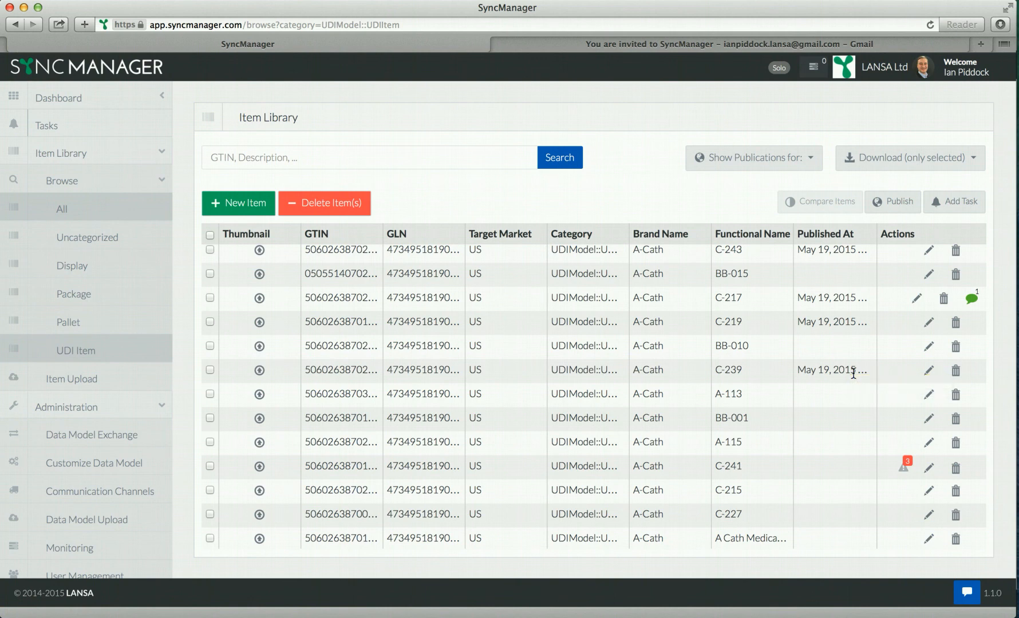